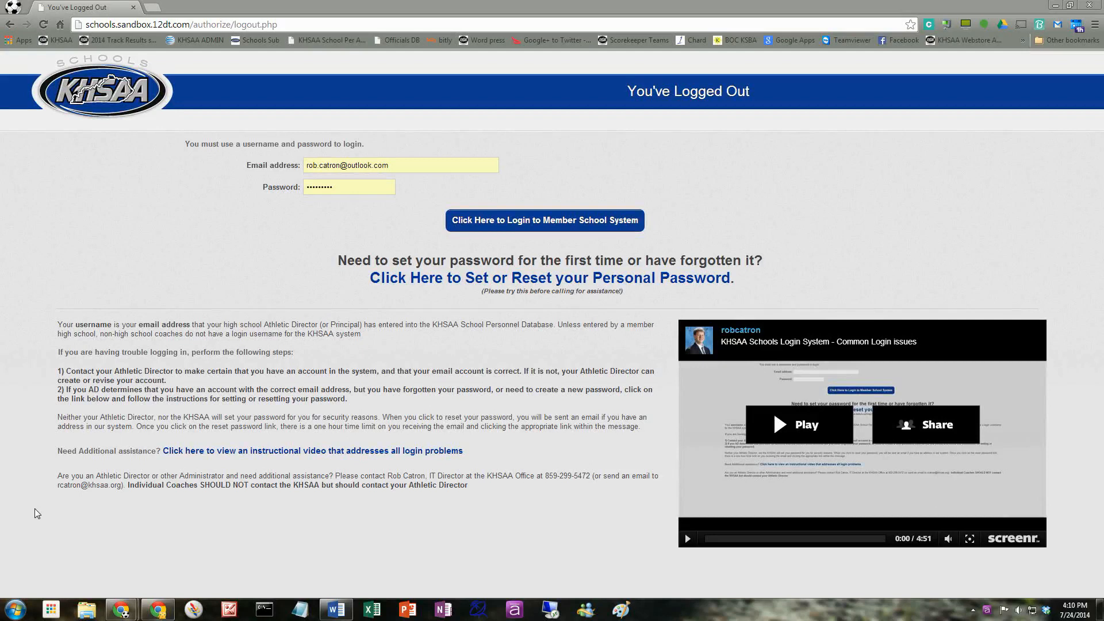
pyautogui.moveTo(355, 299)
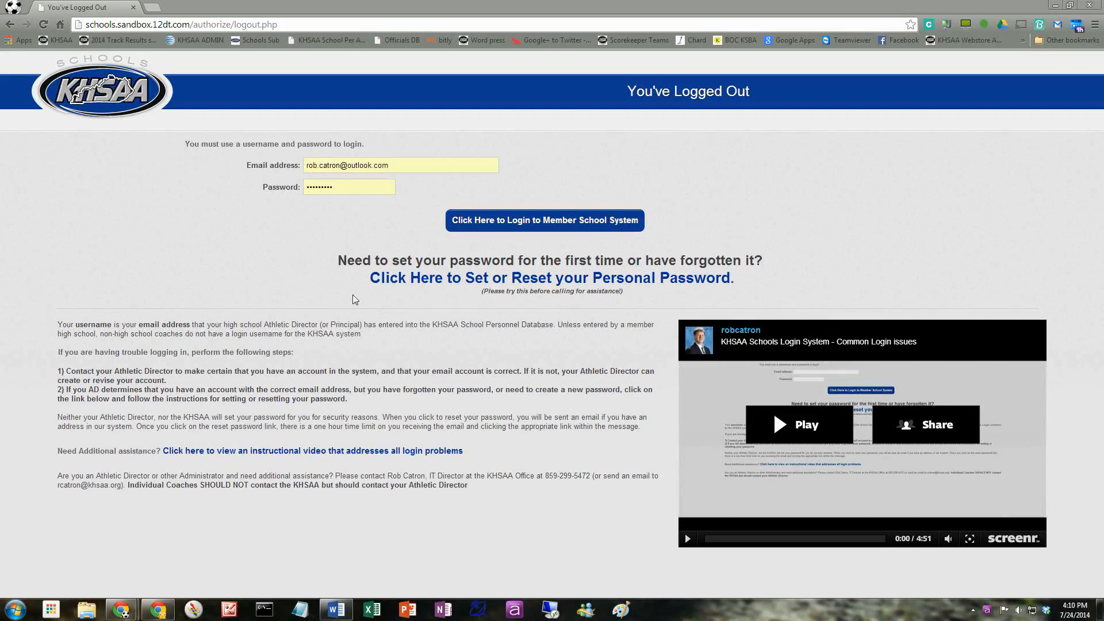
# Log in and switch to the Varsity Football--Head Coach role.
pyautogui.click(544, 220)
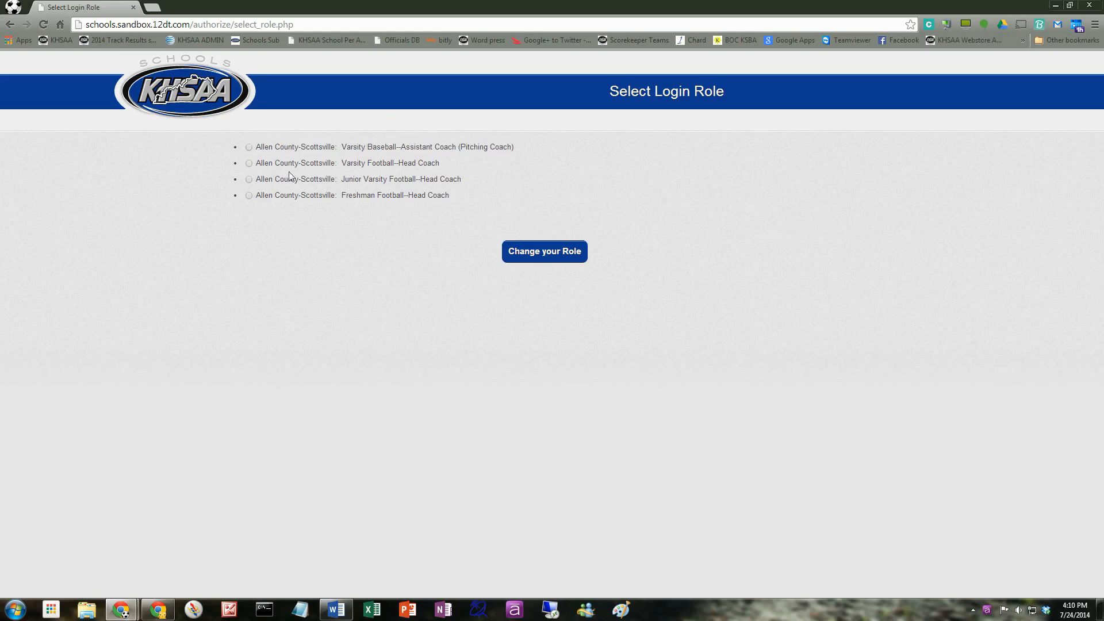
pyautogui.click(248, 163)
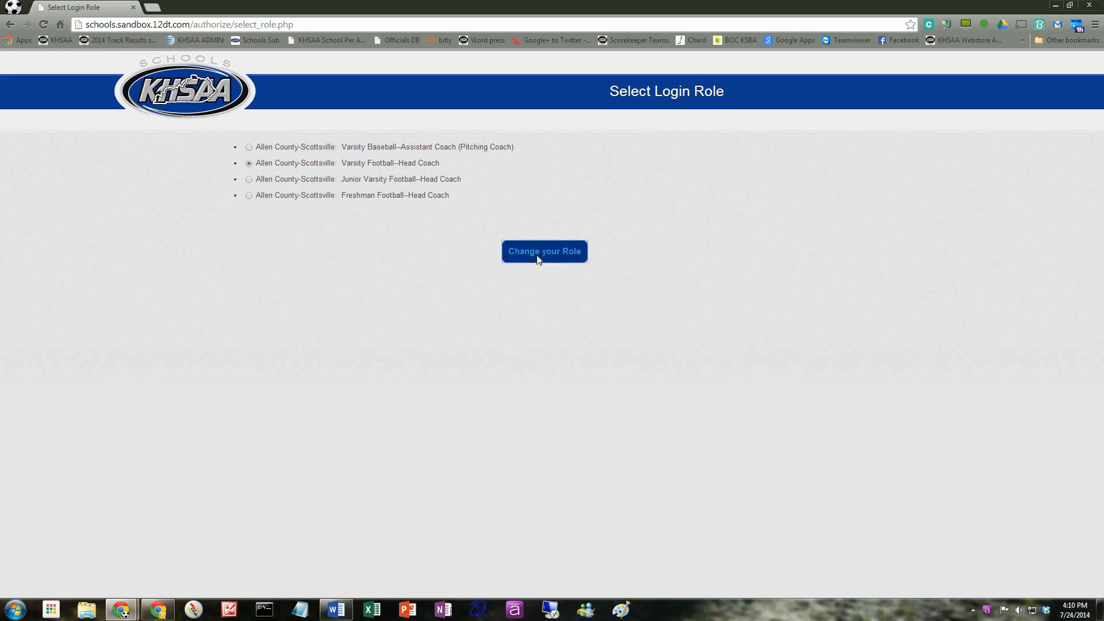
pyautogui.click(544, 251)
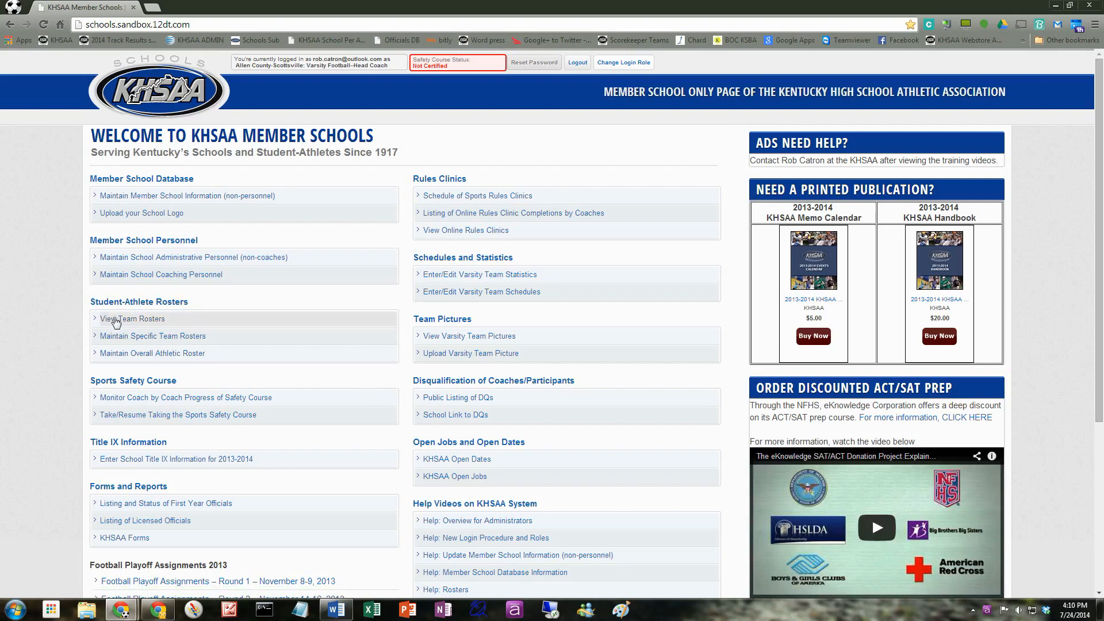
pyautogui.click(132, 320)
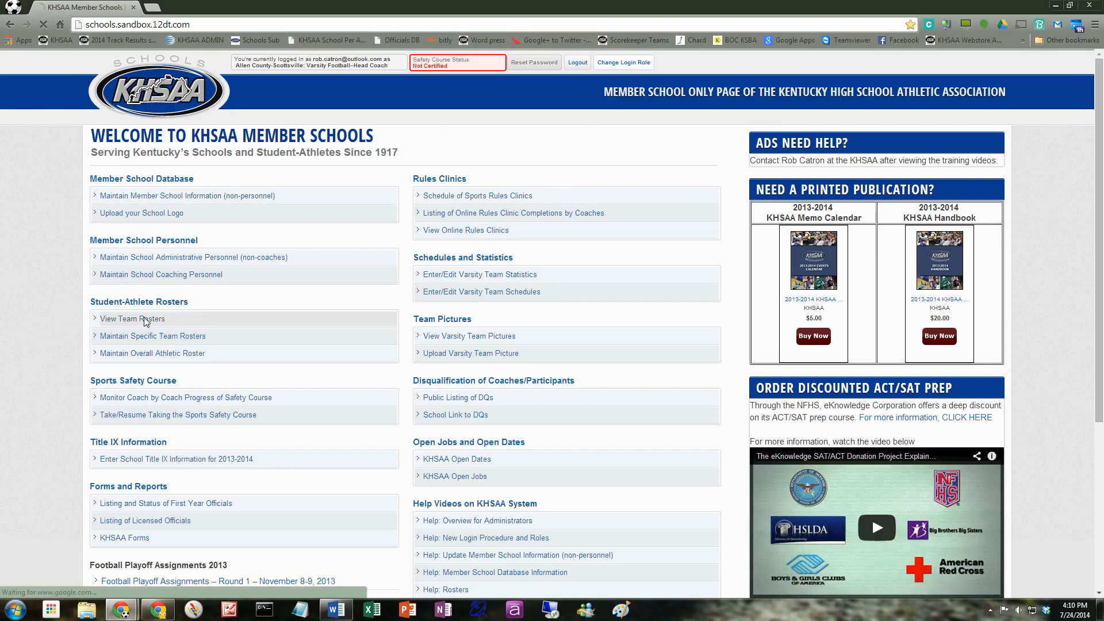
pyautogui.click(132, 319)
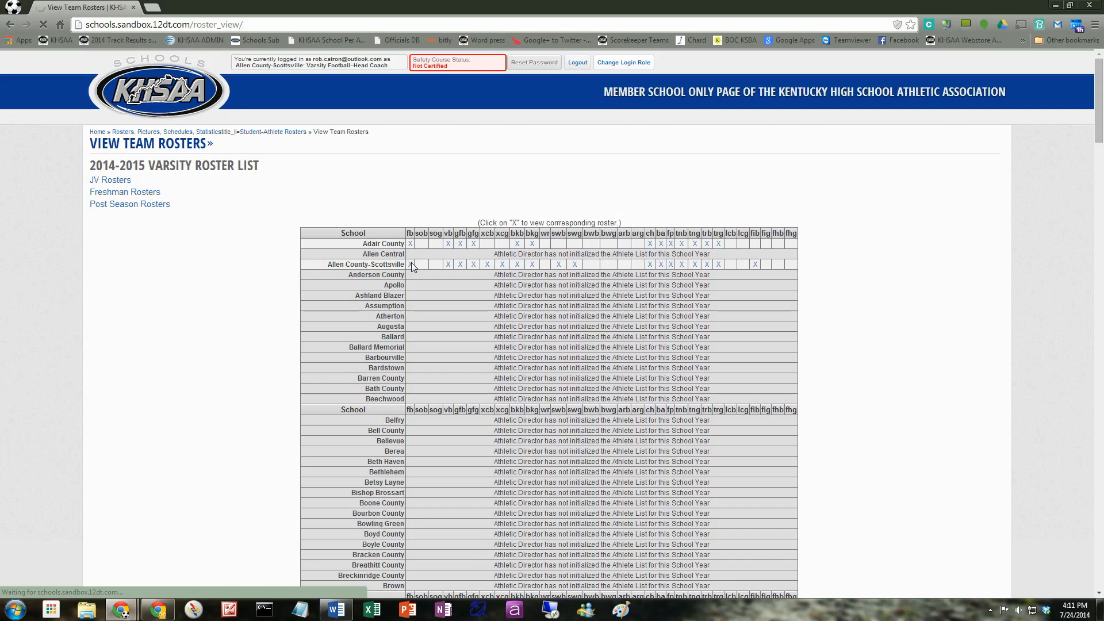
pyautogui.click(410, 264)
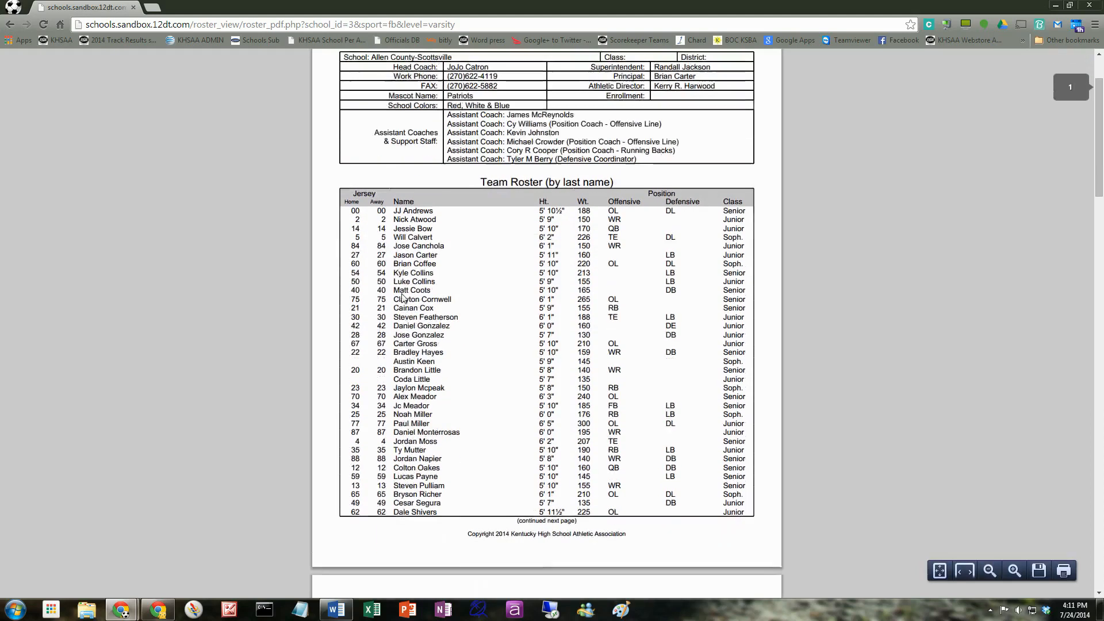
pyautogui.scroll(3)
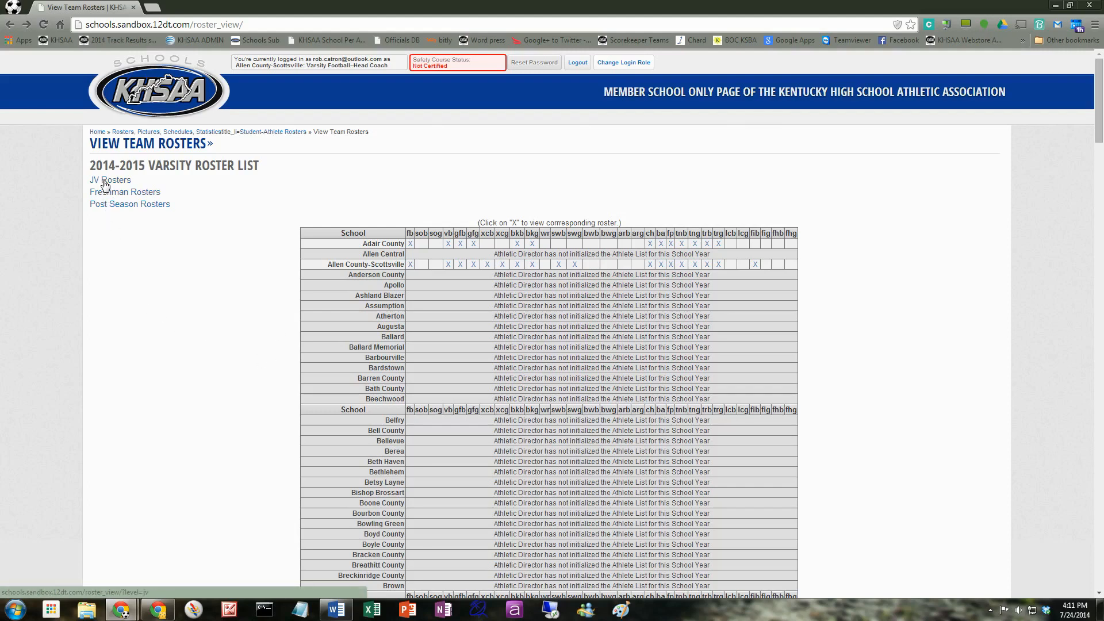
pyautogui.moveTo(169, 296)
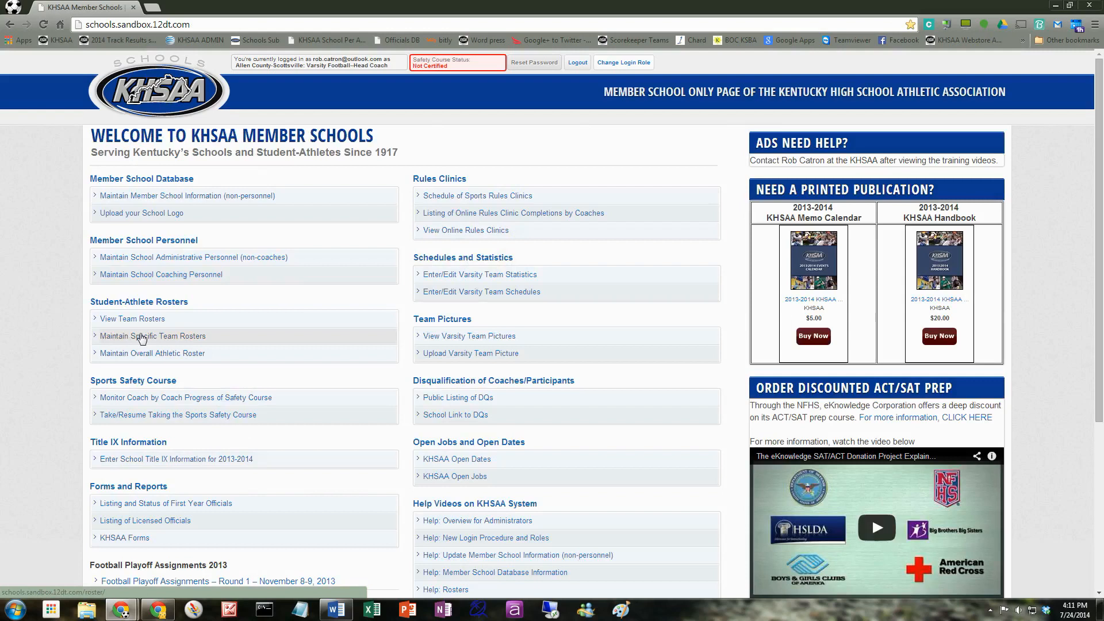
pyautogui.click(152, 336)
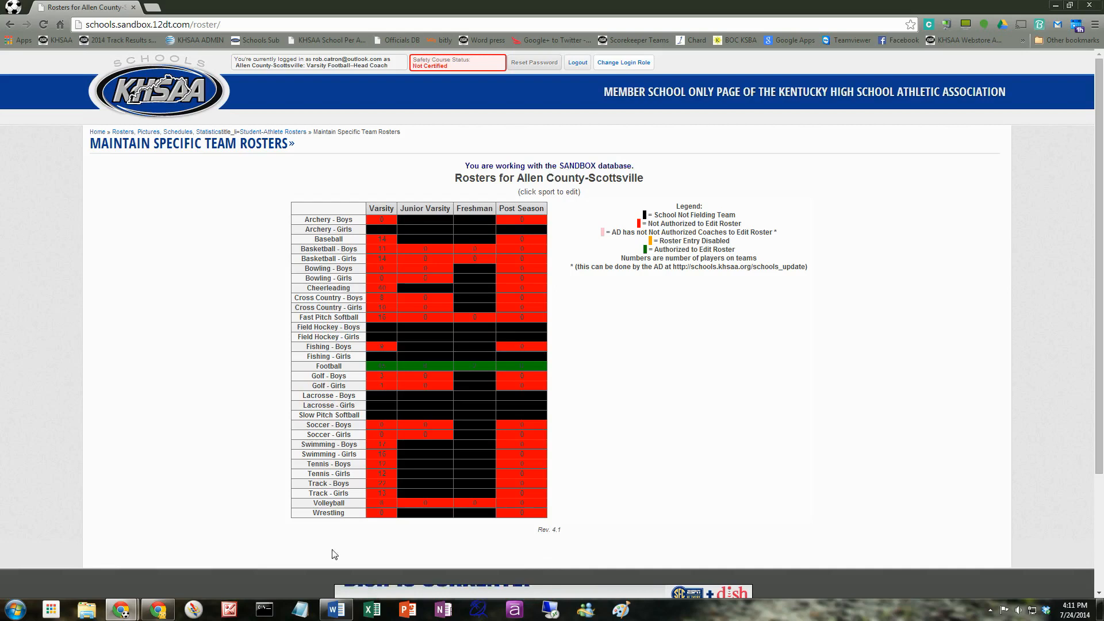
pyautogui.moveTo(412, 234)
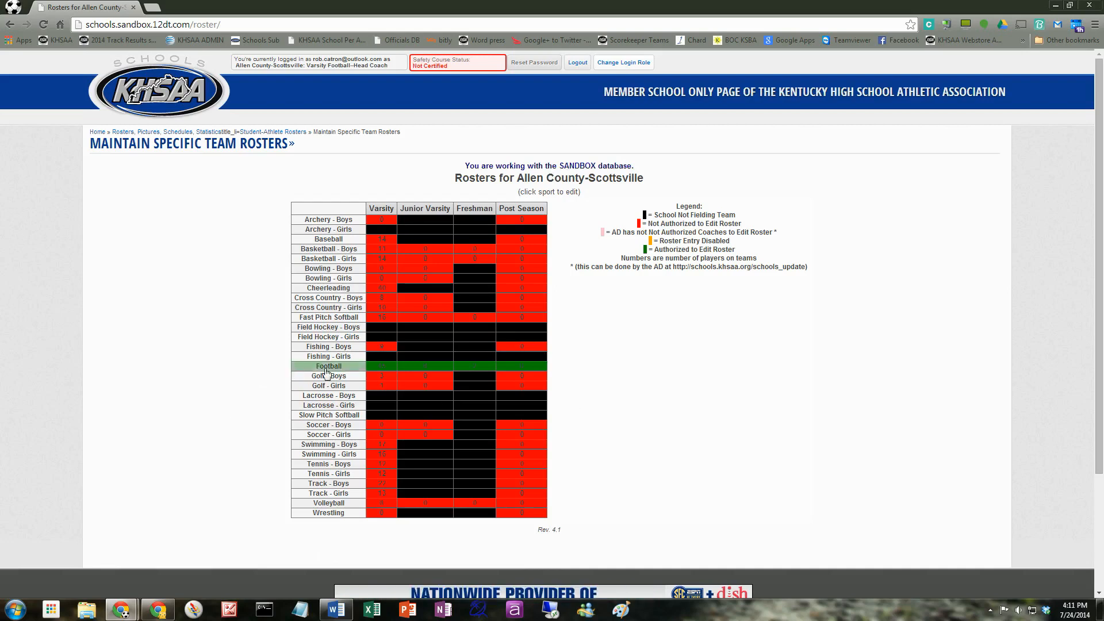
pyautogui.moveTo(609, 380)
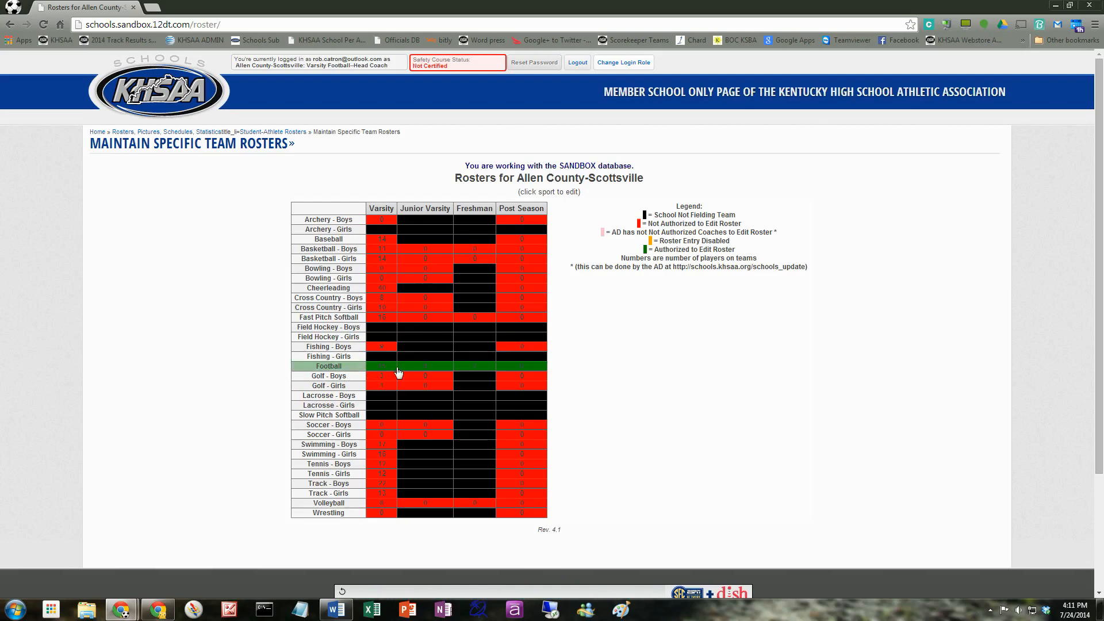
pyautogui.moveTo(484, 374)
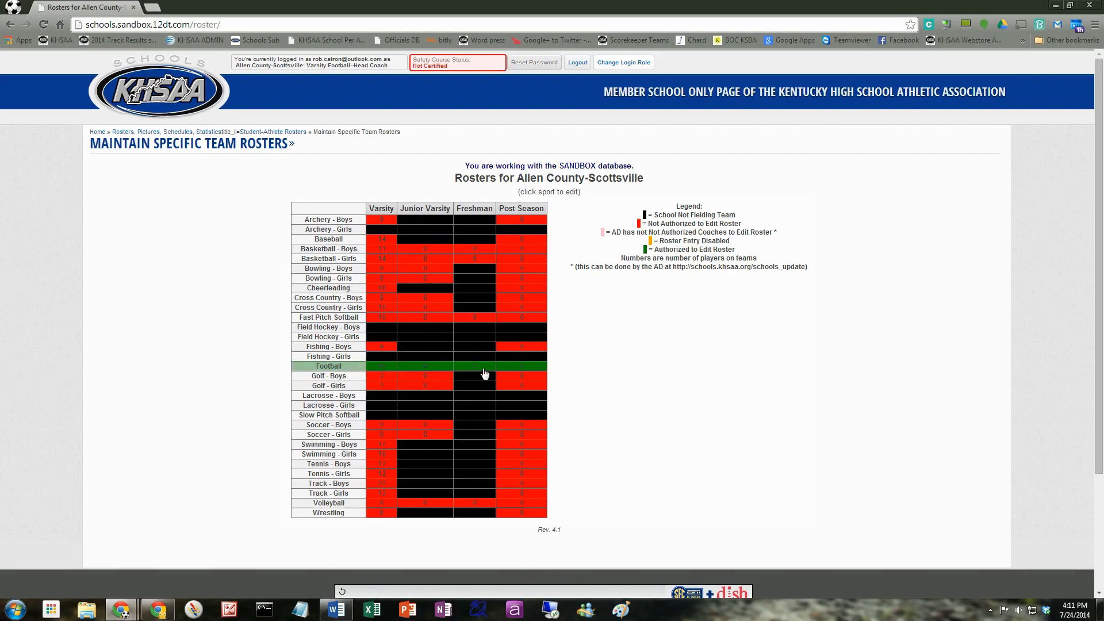
pyautogui.moveTo(440, 367)
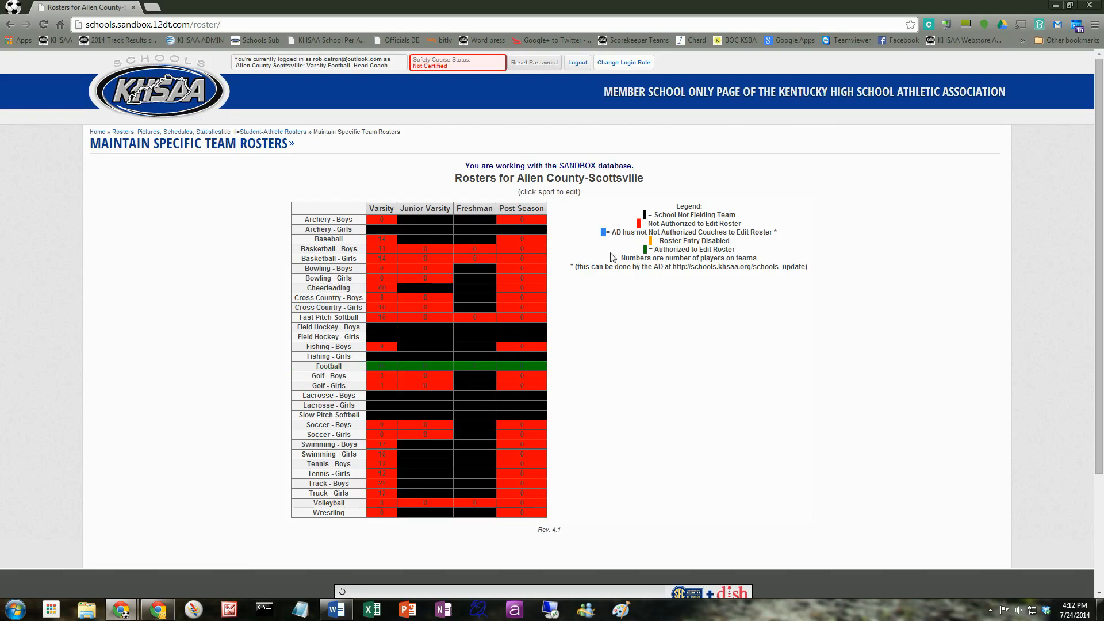
pyautogui.moveTo(618, 241)
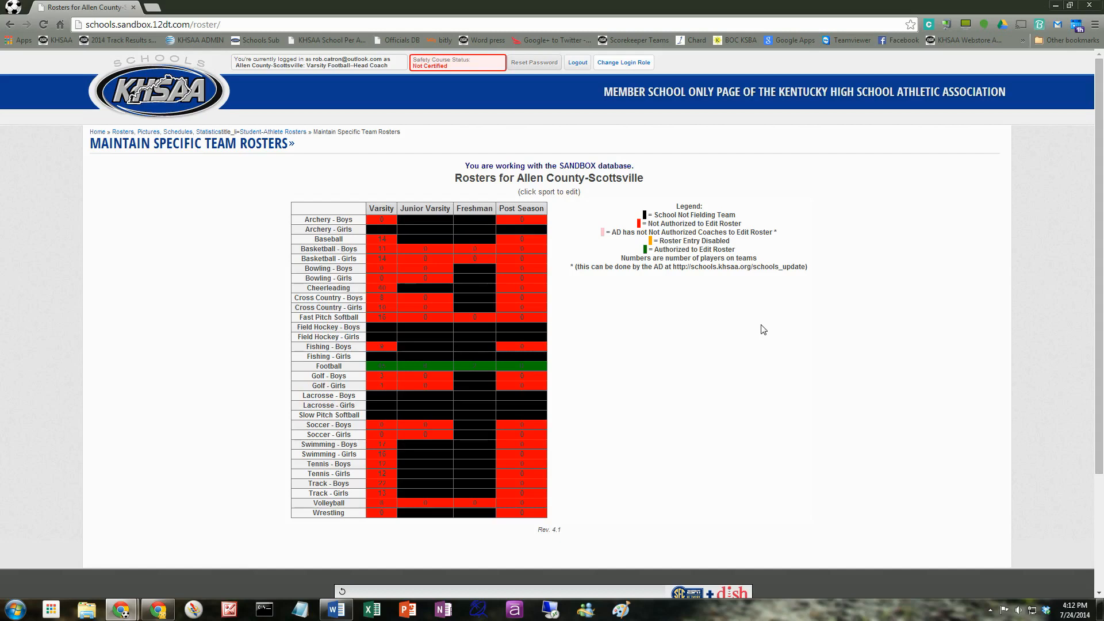
pyautogui.moveTo(623, 411)
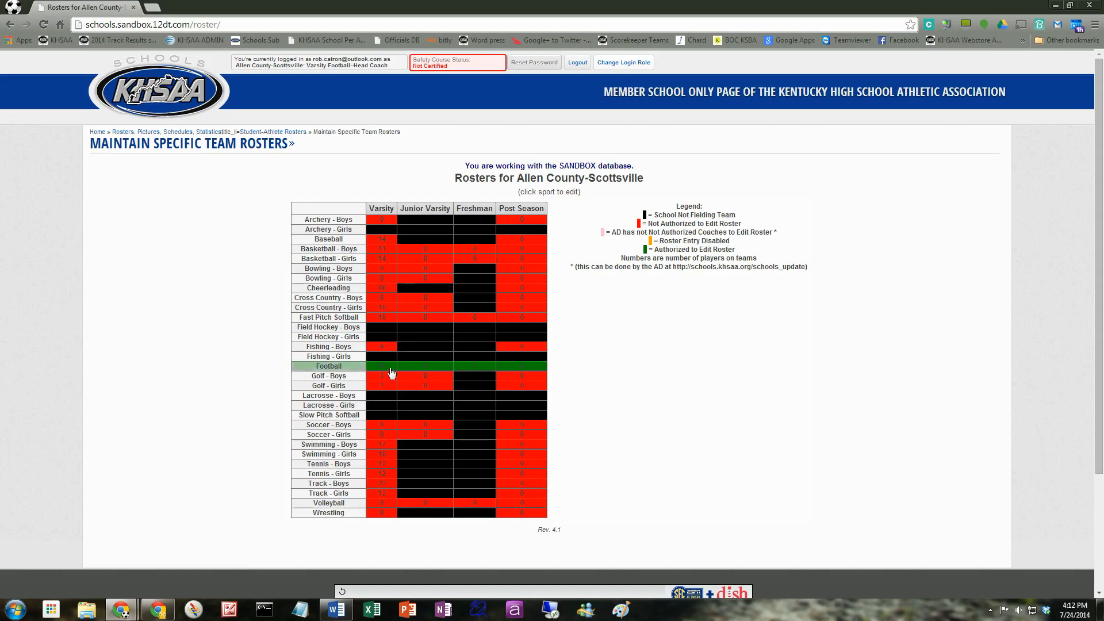
# Open the Football roster from the grid and review individual player entries.
pyautogui.click(328, 366)
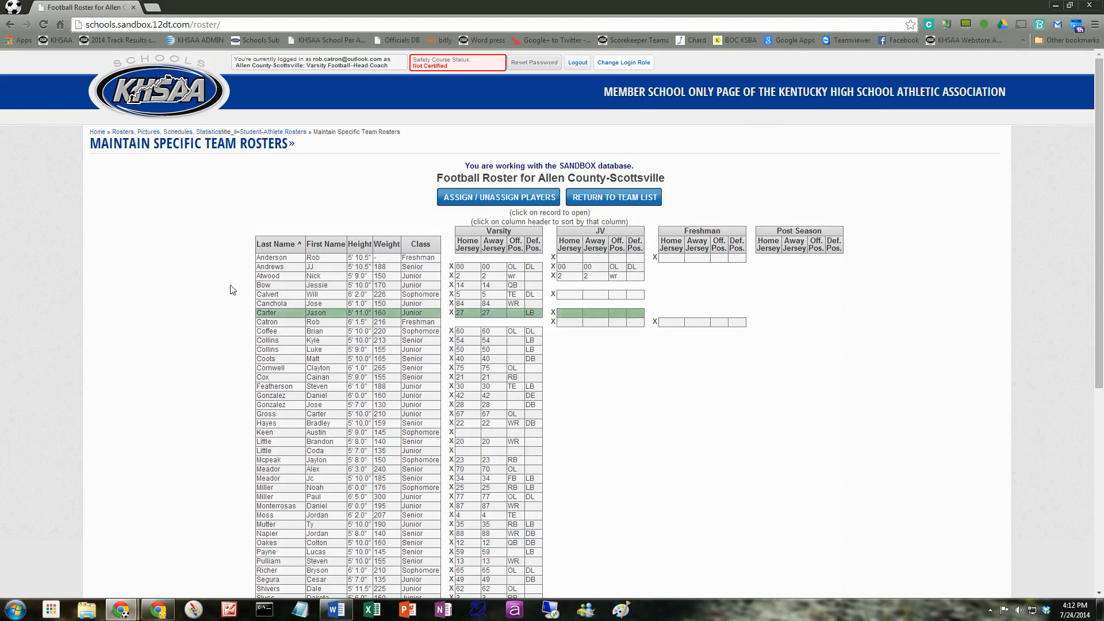
pyautogui.scroll(-3)
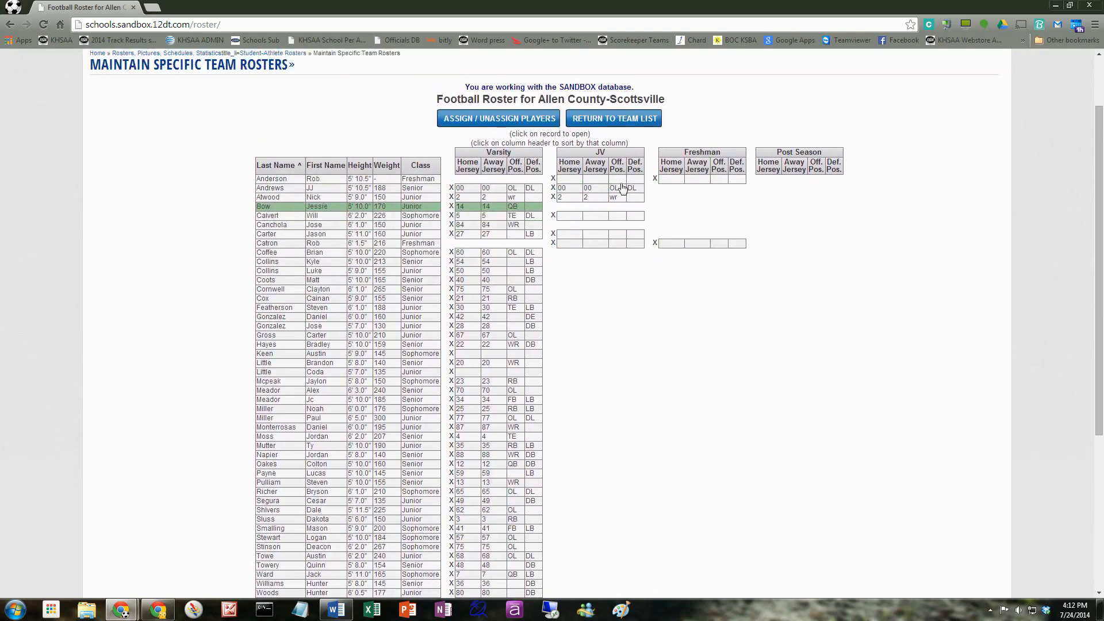
pyautogui.scroll(3)
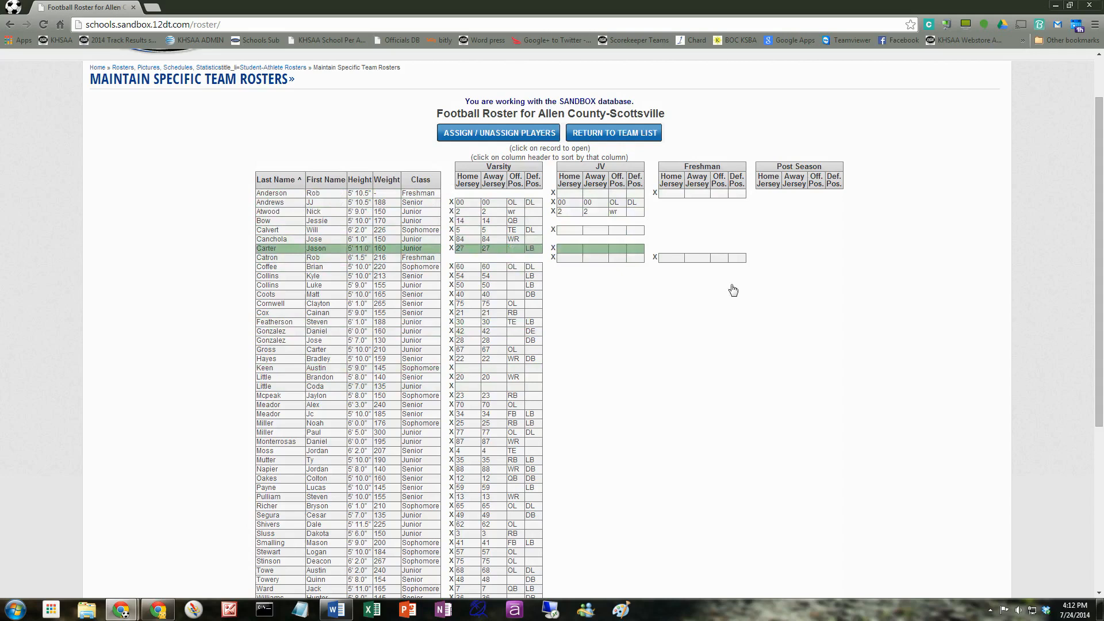
pyautogui.click(317, 295)
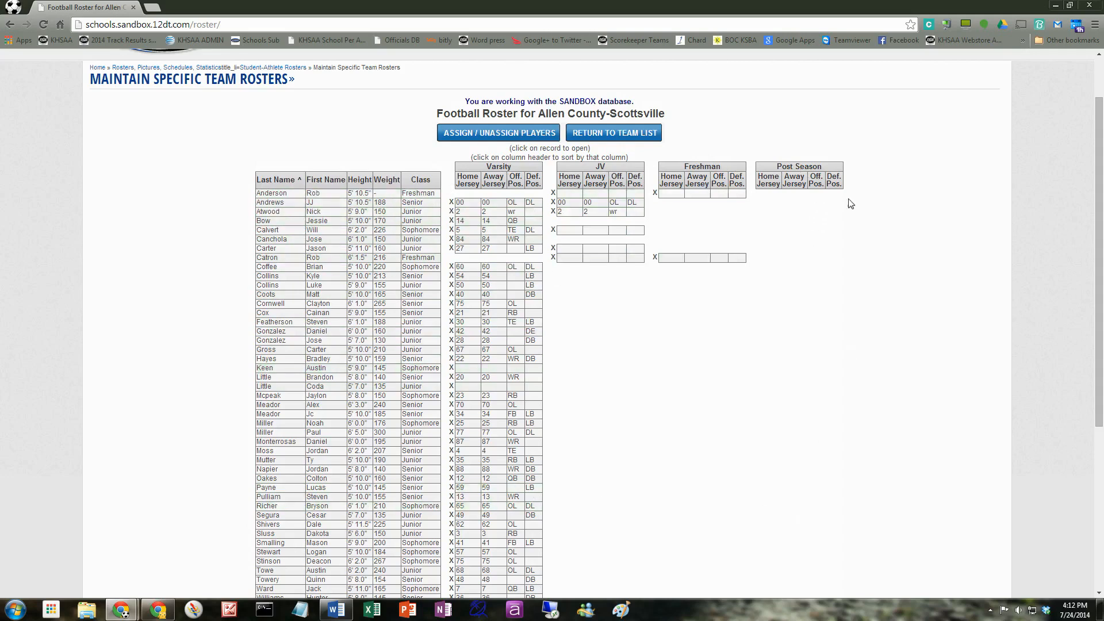
pyautogui.moveTo(895, 216)
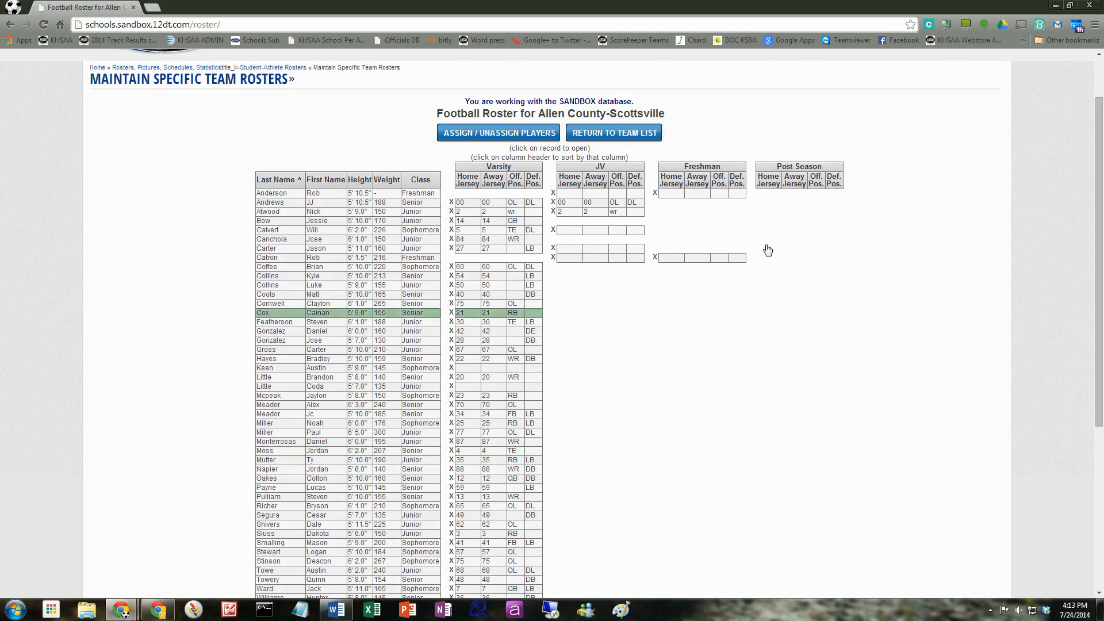
pyautogui.click(282, 496)
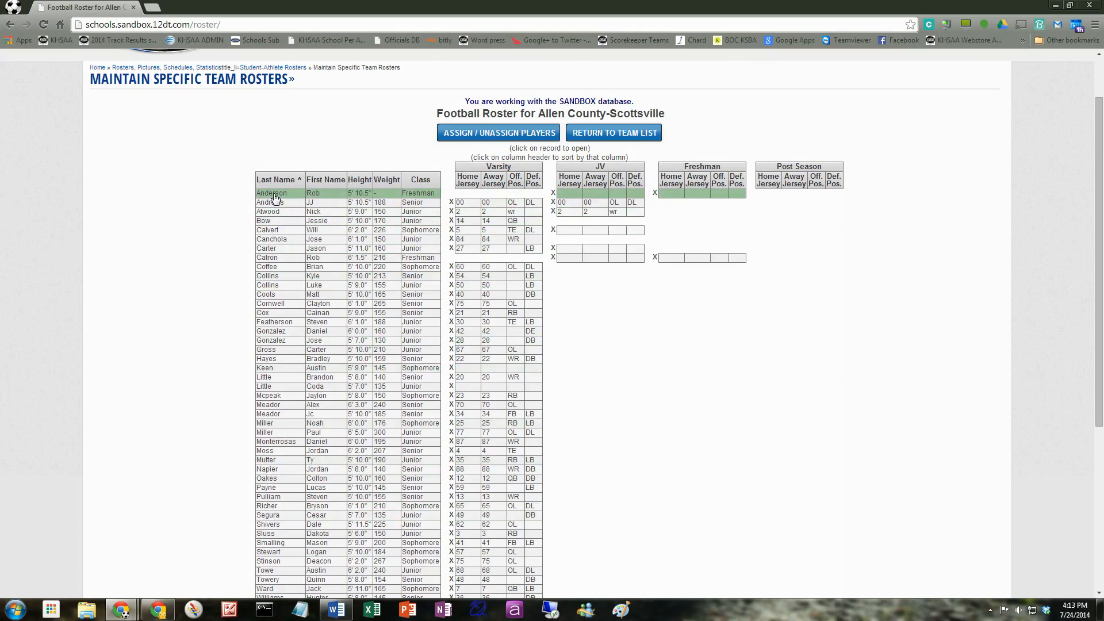
pyautogui.click(272, 193)
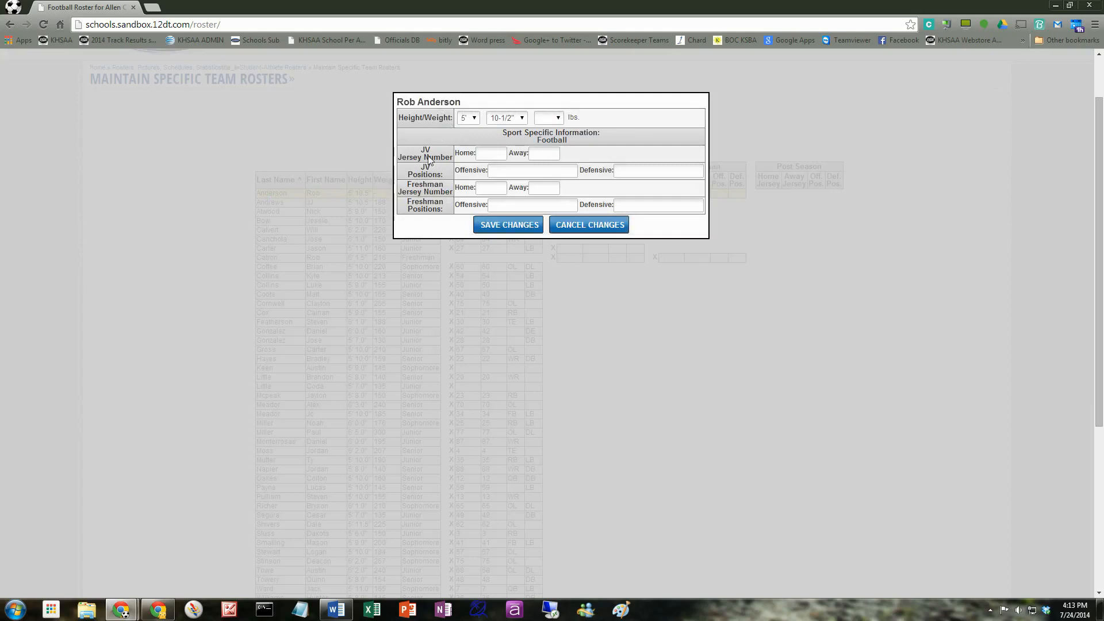
pyautogui.moveTo(476, 159)
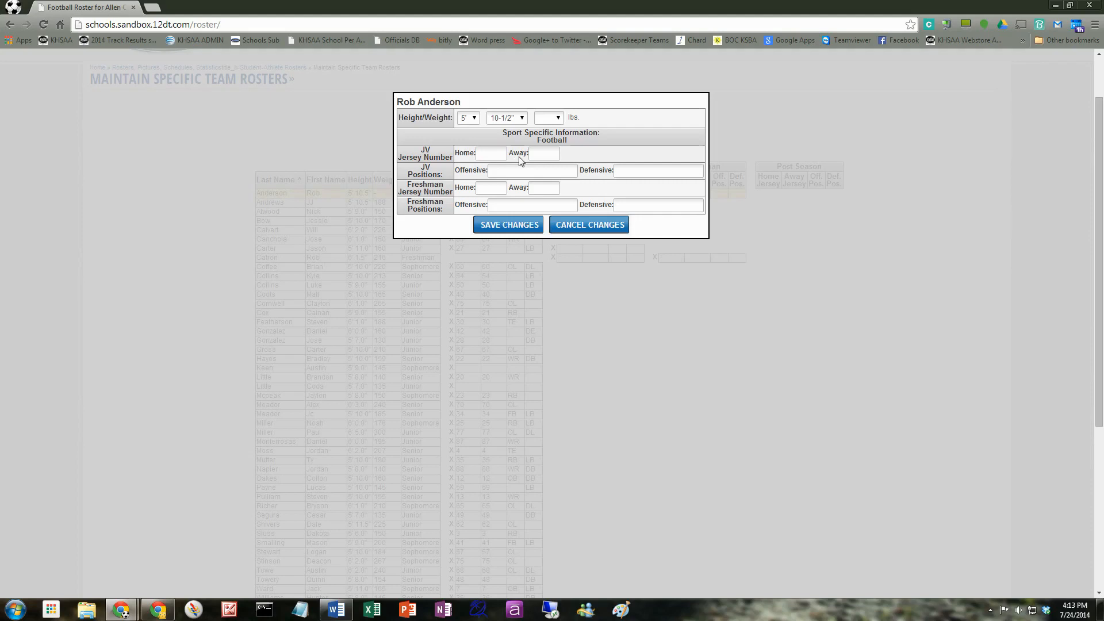
pyautogui.click(491, 153)
pyautogui.write('00')
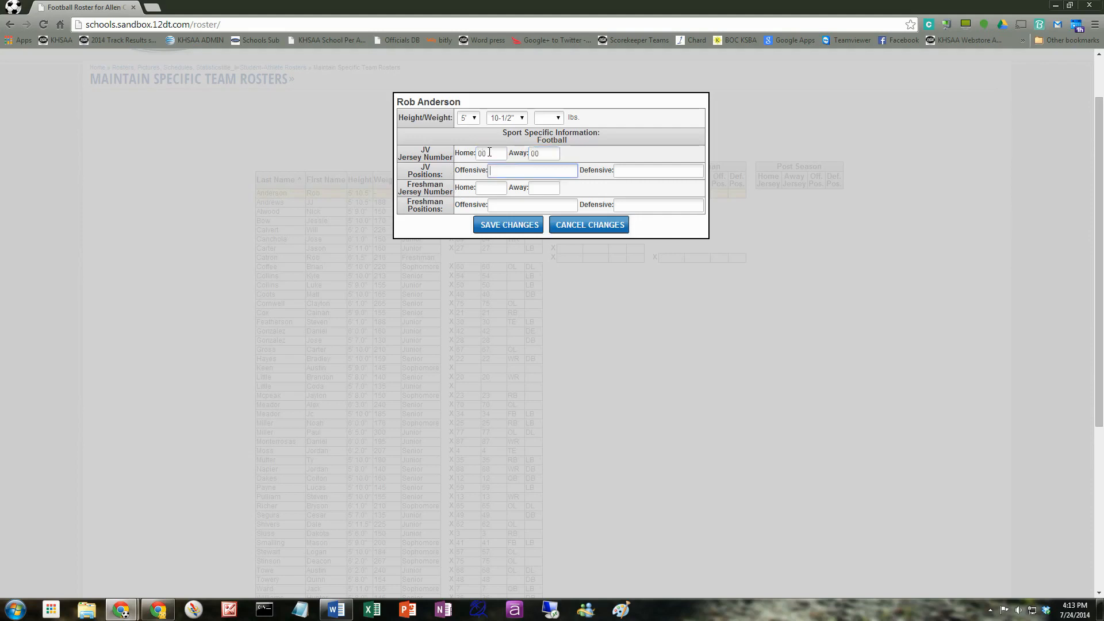
pyautogui.write('OL')
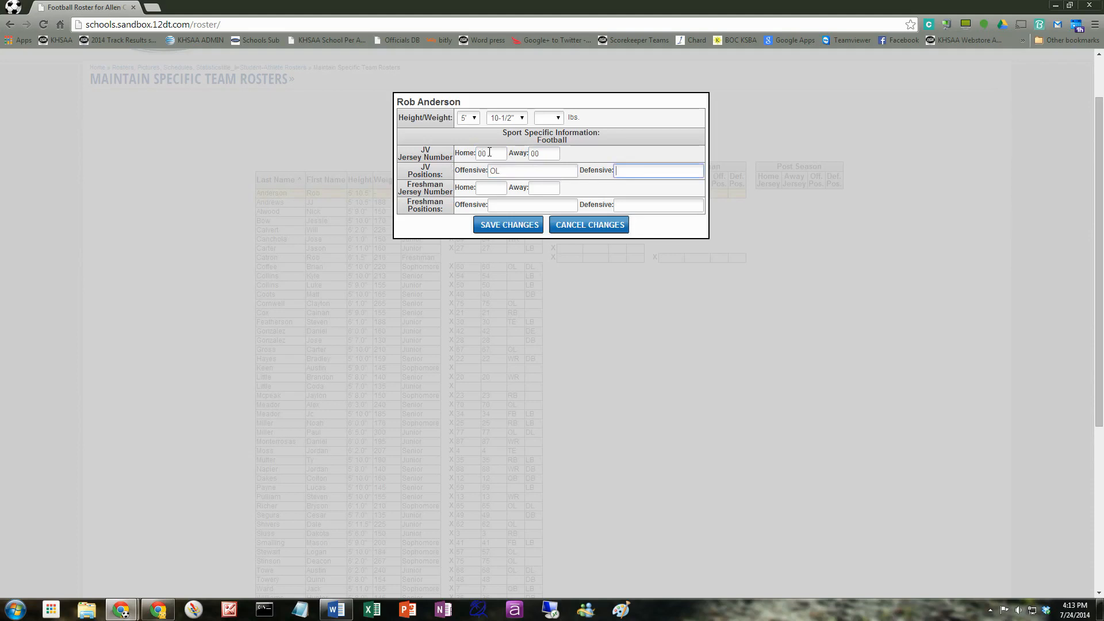
pyautogui.write('DL')
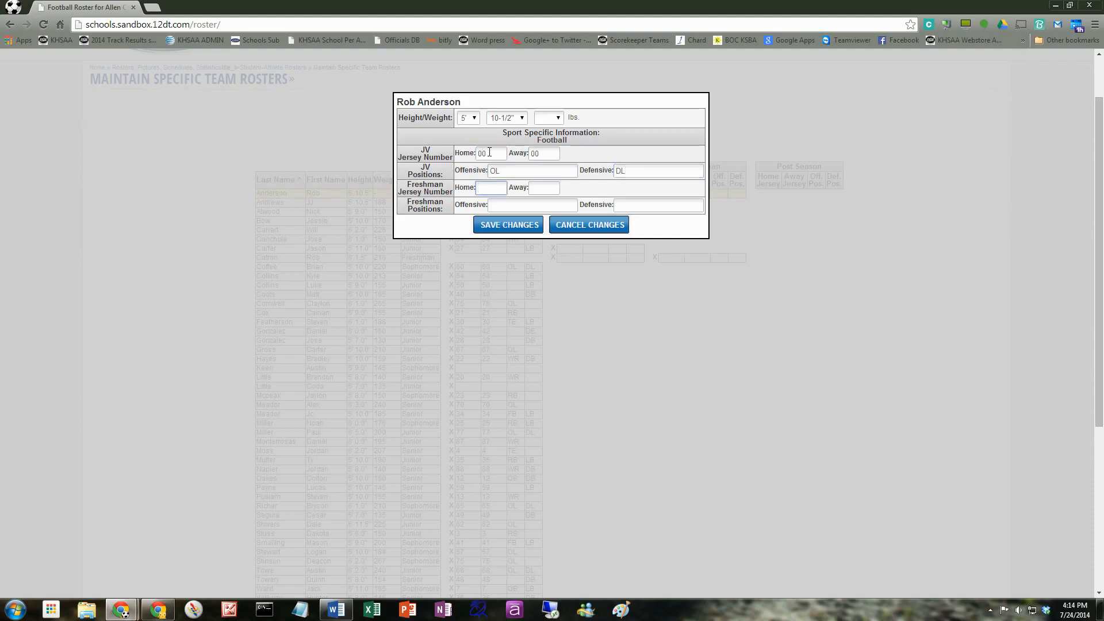
pyautogui.write('22')
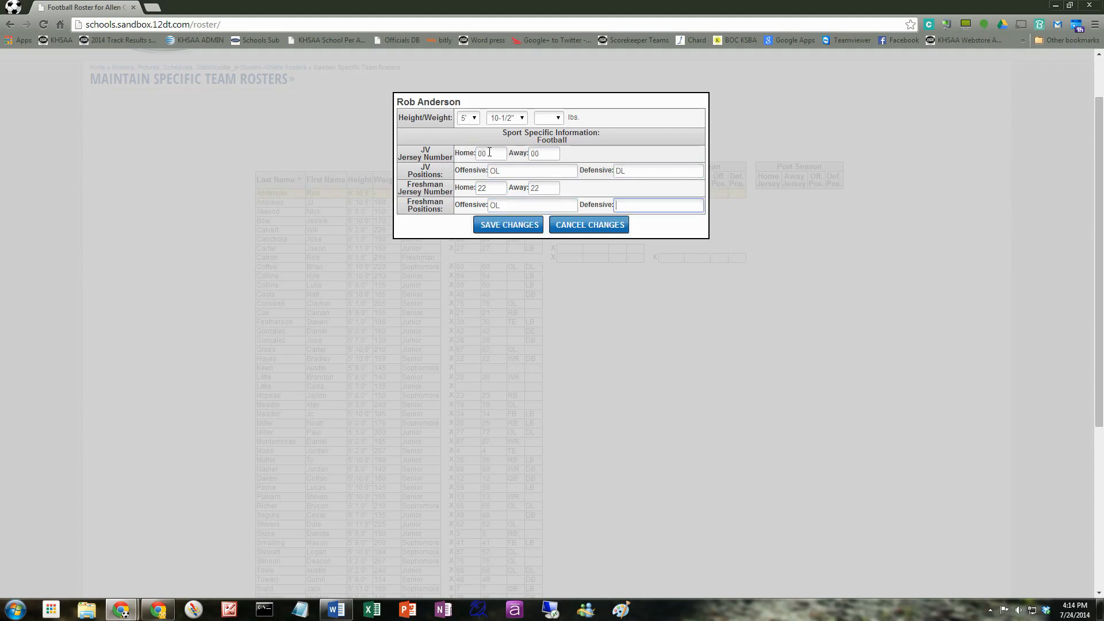
pyautogui.write('DL')
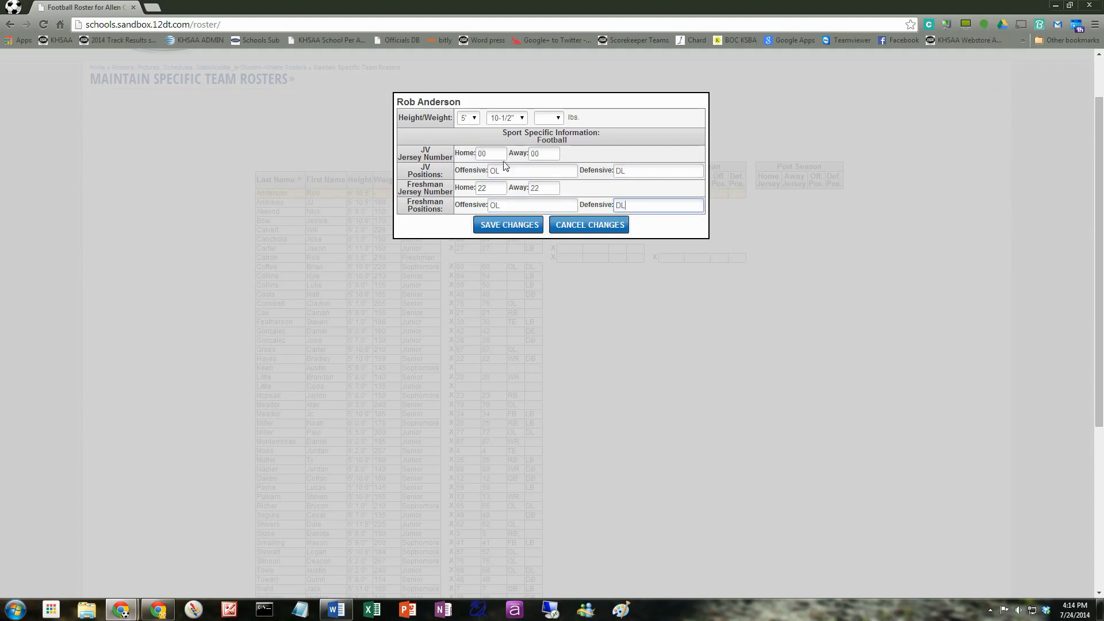
pyautogui.click(508, 225)
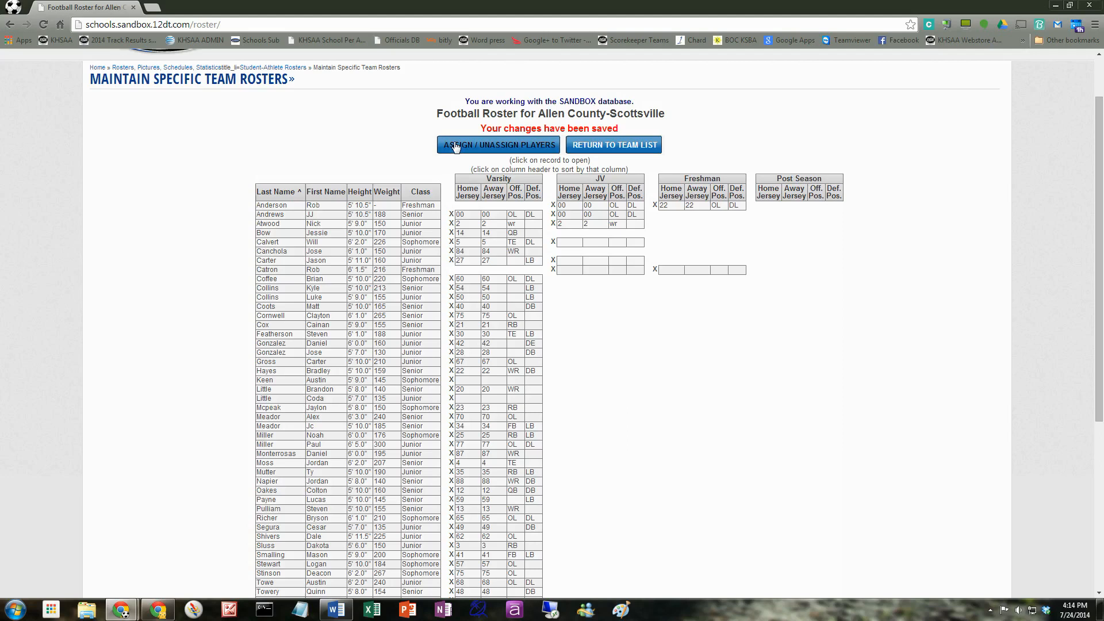
pyautogui.moveTo(487, 184)
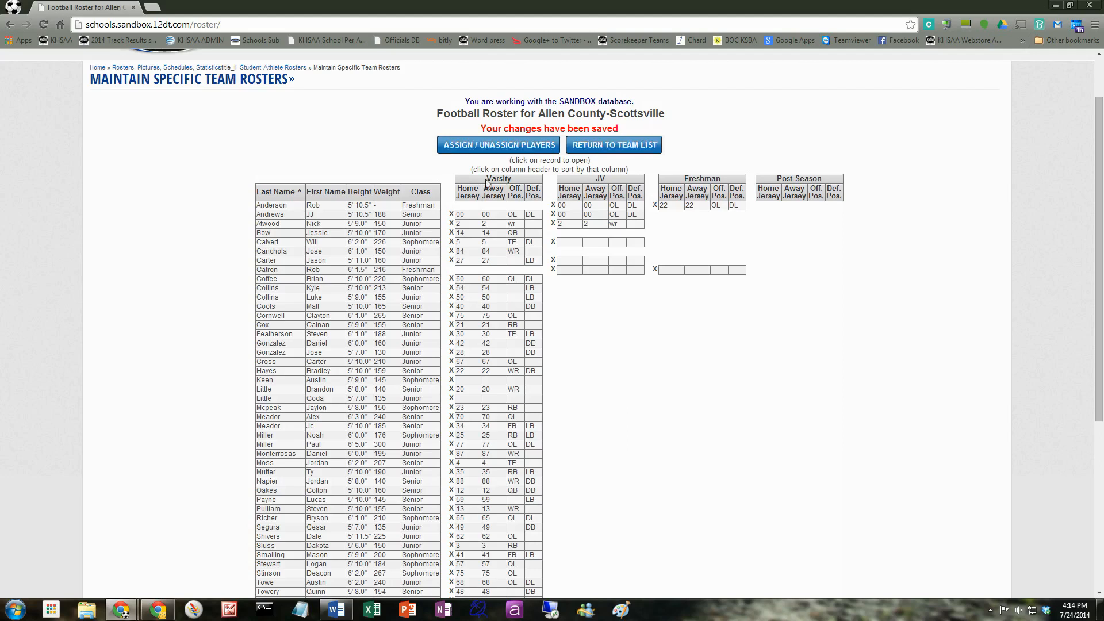
pyautogui.moveTo(470, 153)
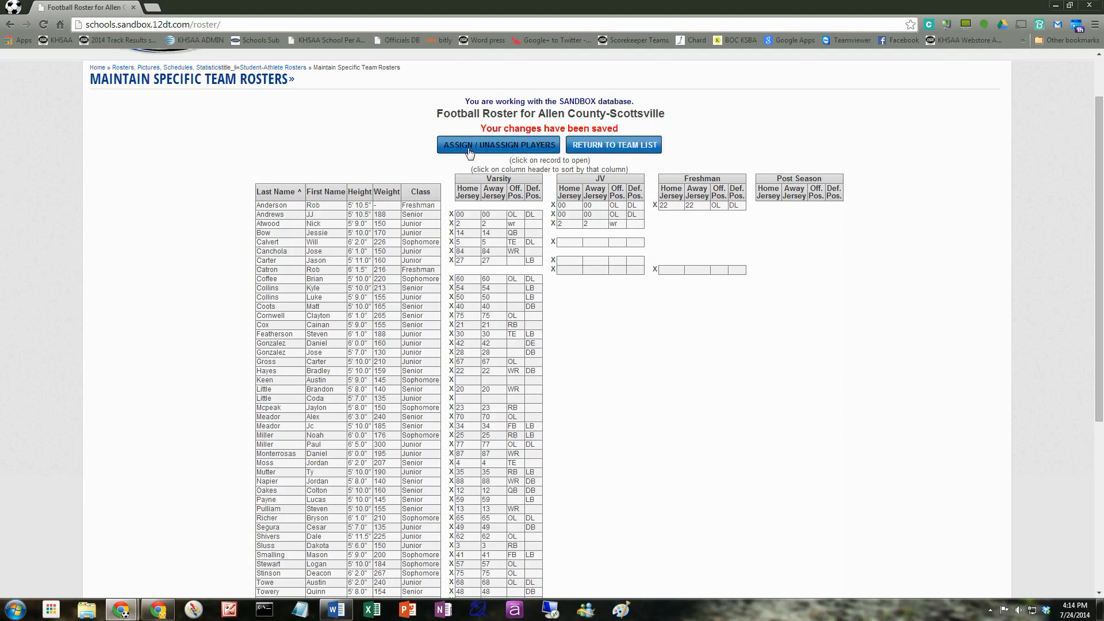
pyautogui.click(498, 145)
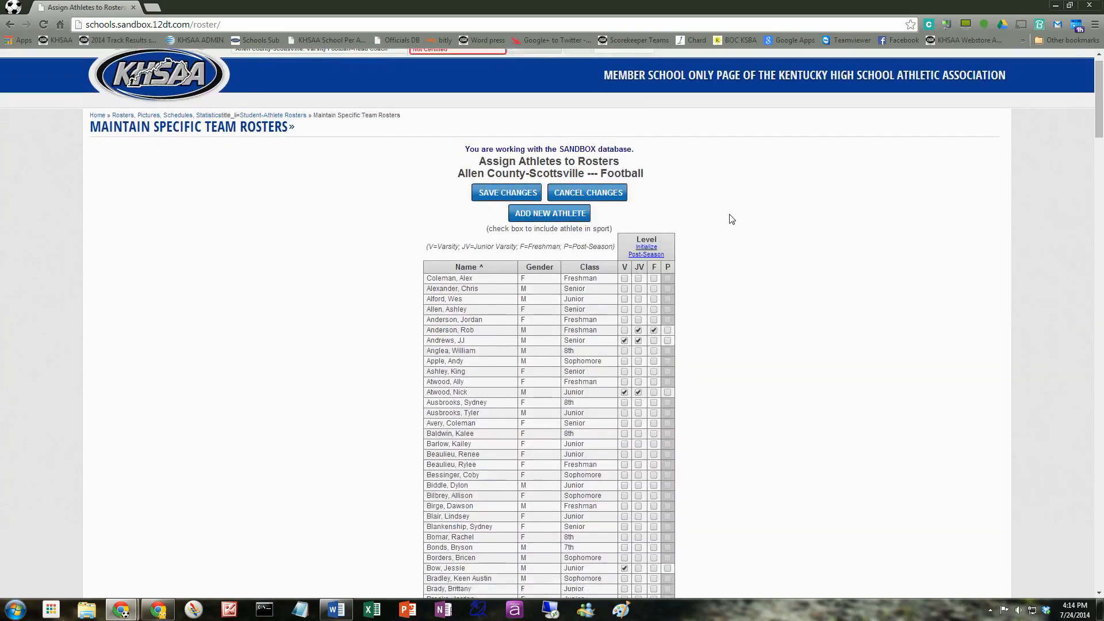
pyautogui.scroll(-3)
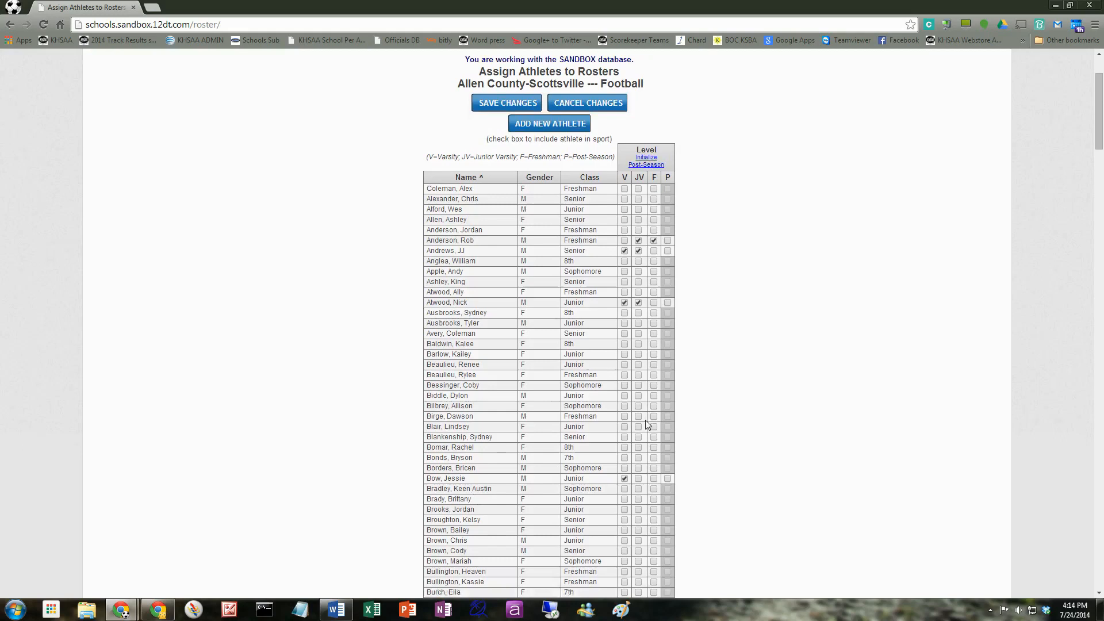
pyautogui.scroll(-3)
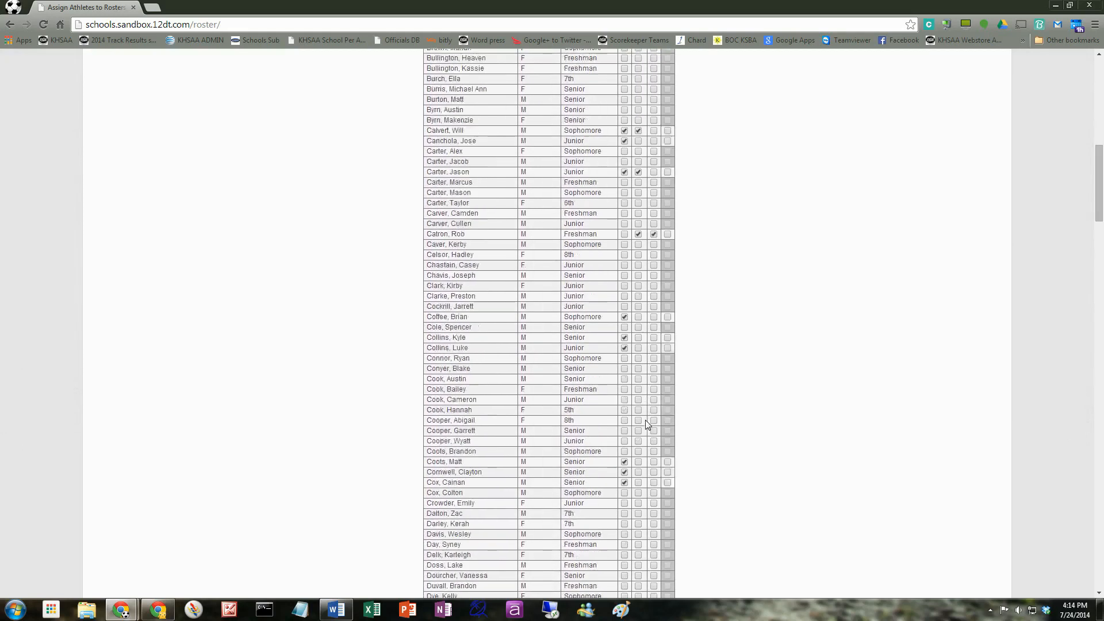
pyautogui.scroll(-3)
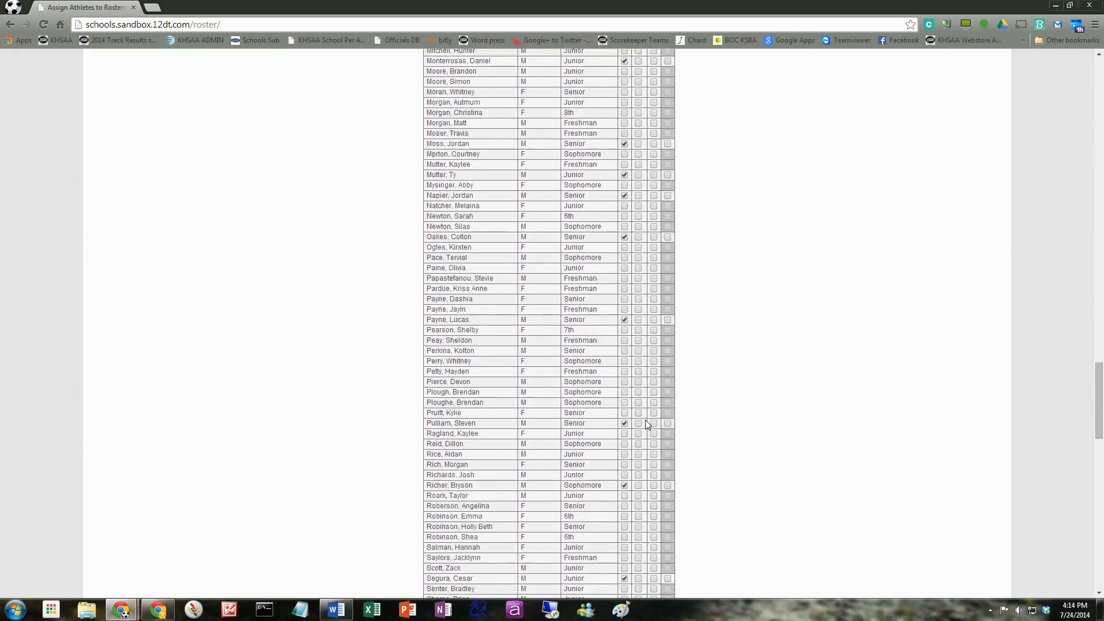
pyautogui.scroll(-3)
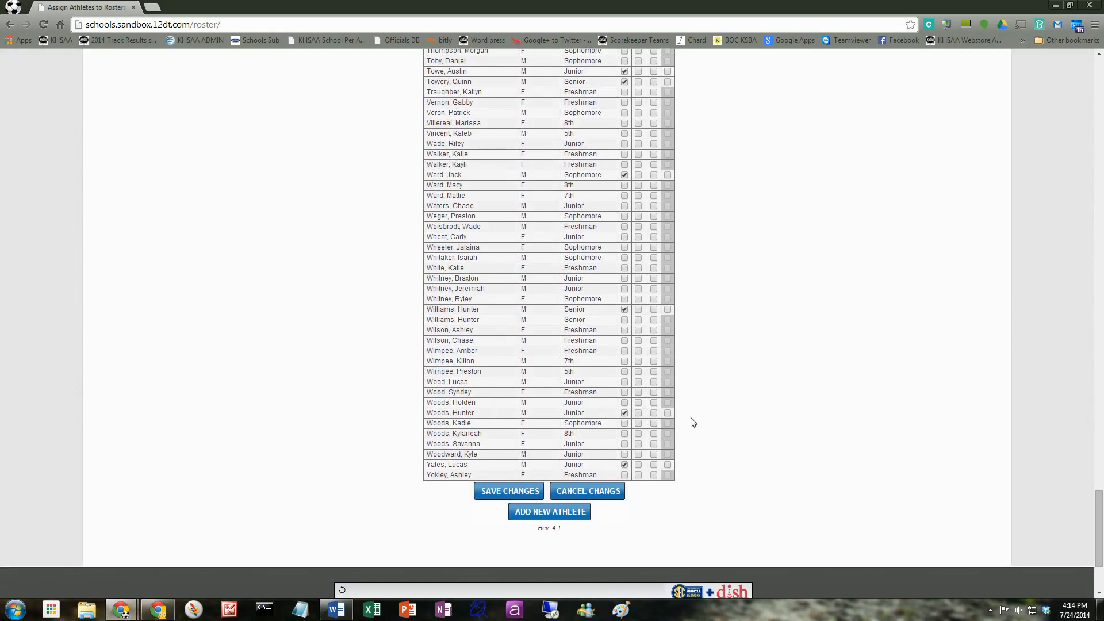
pyautogui.scroll(3)
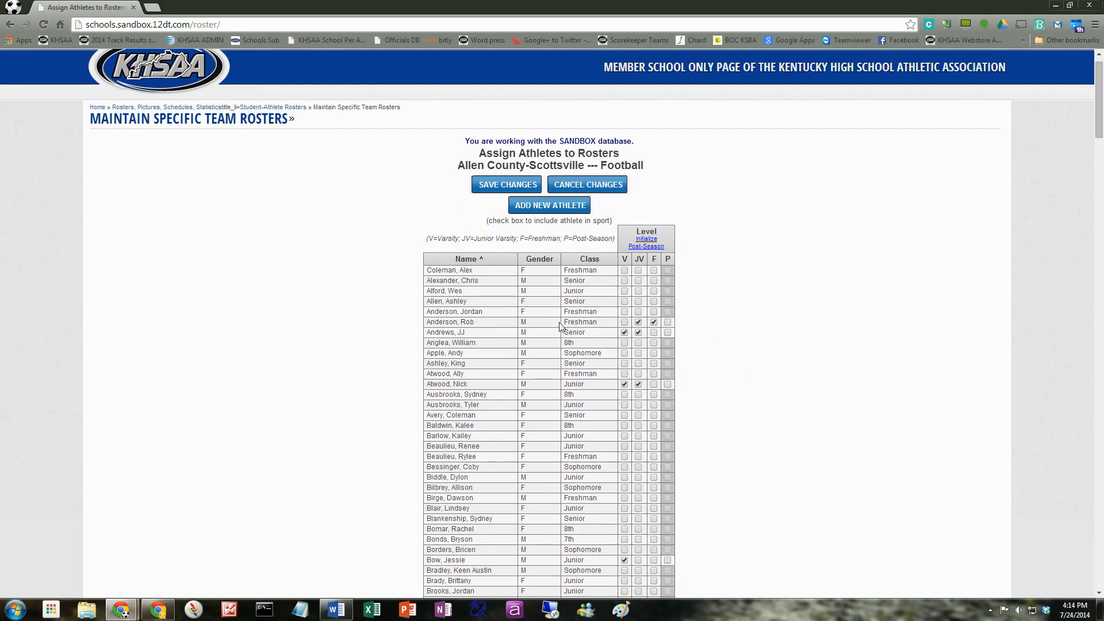
pyautogui.moveTo(539, 263)
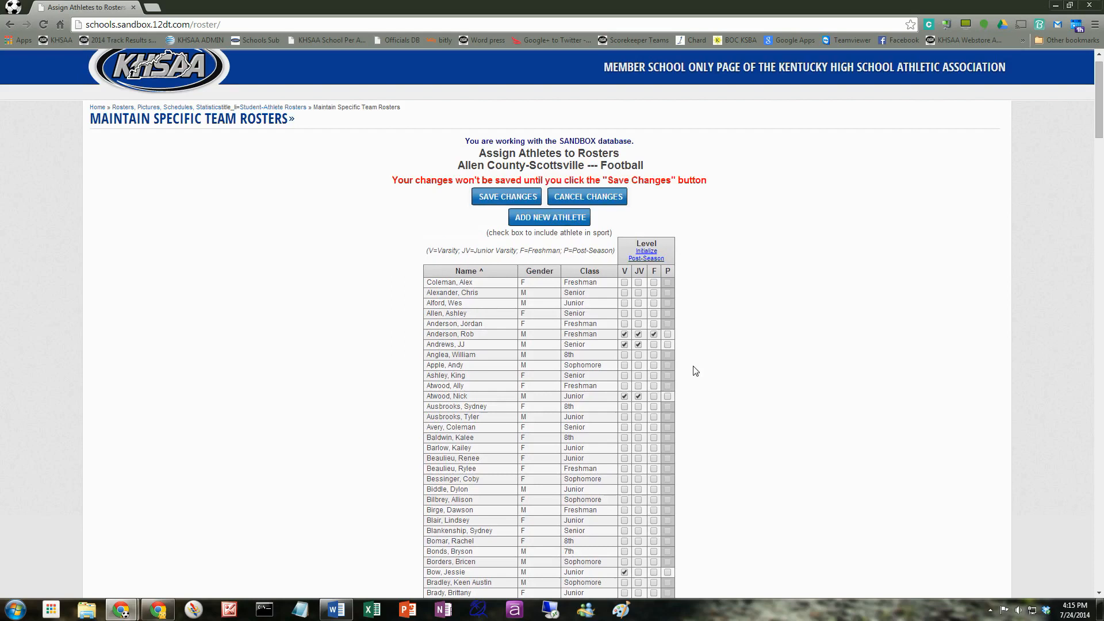
pyautogui.click(506, 197)
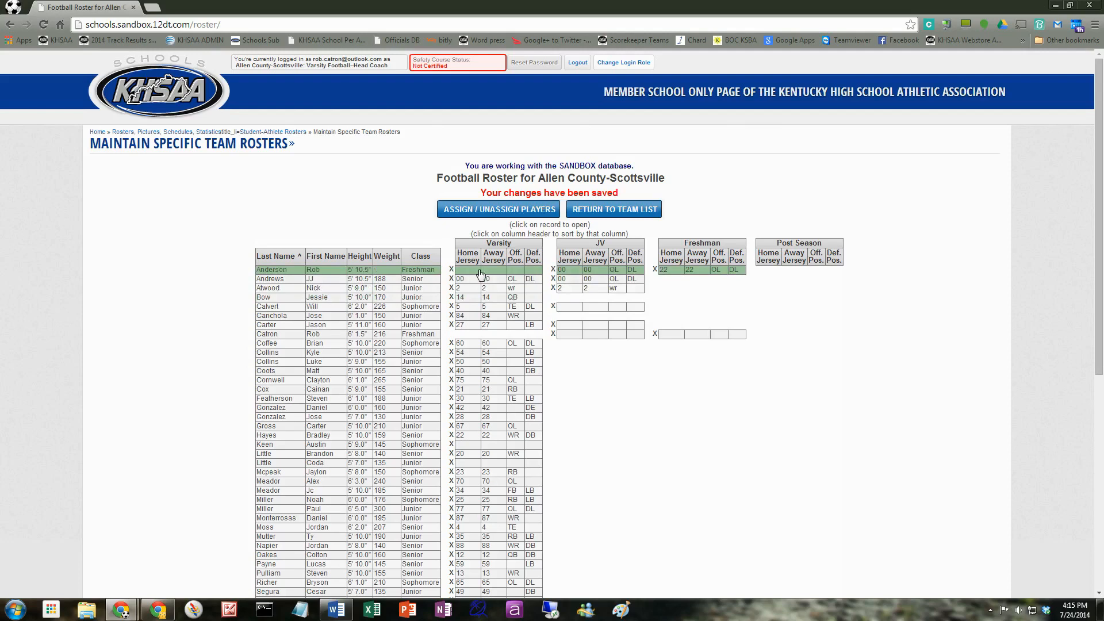
pyautogui.click(271, 269)
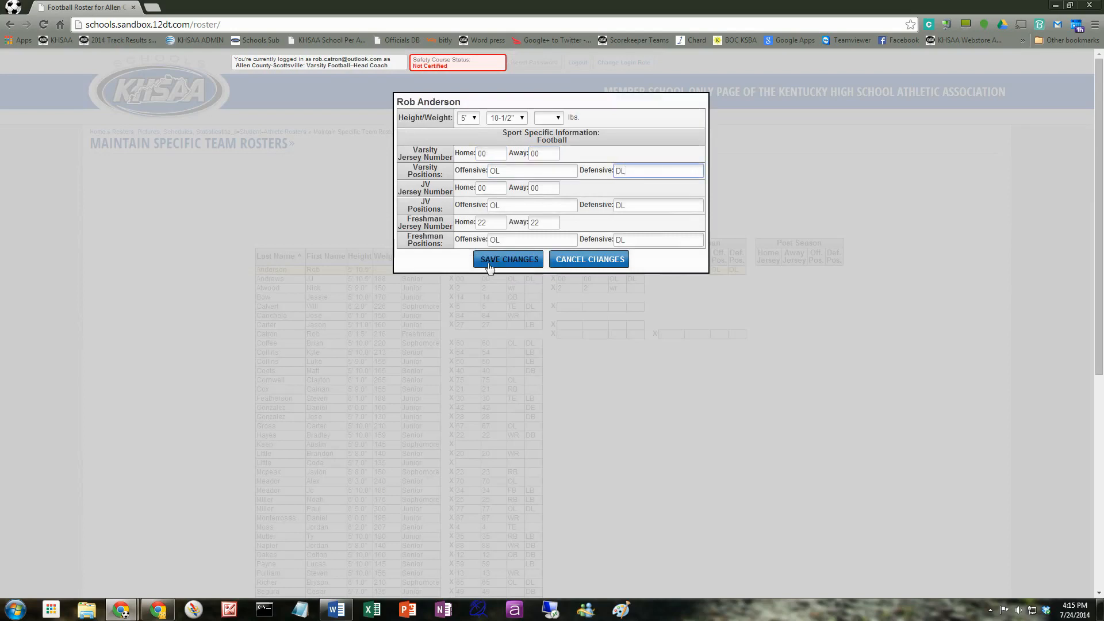
pyautogui.click(549, 116)
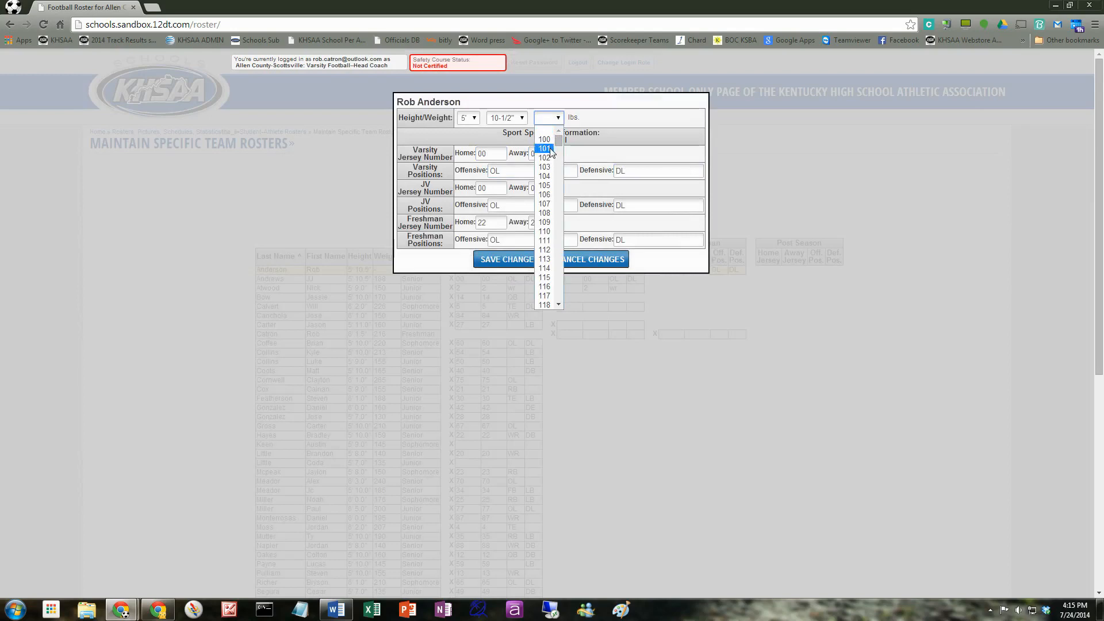
pyautogui.scroll(-3)
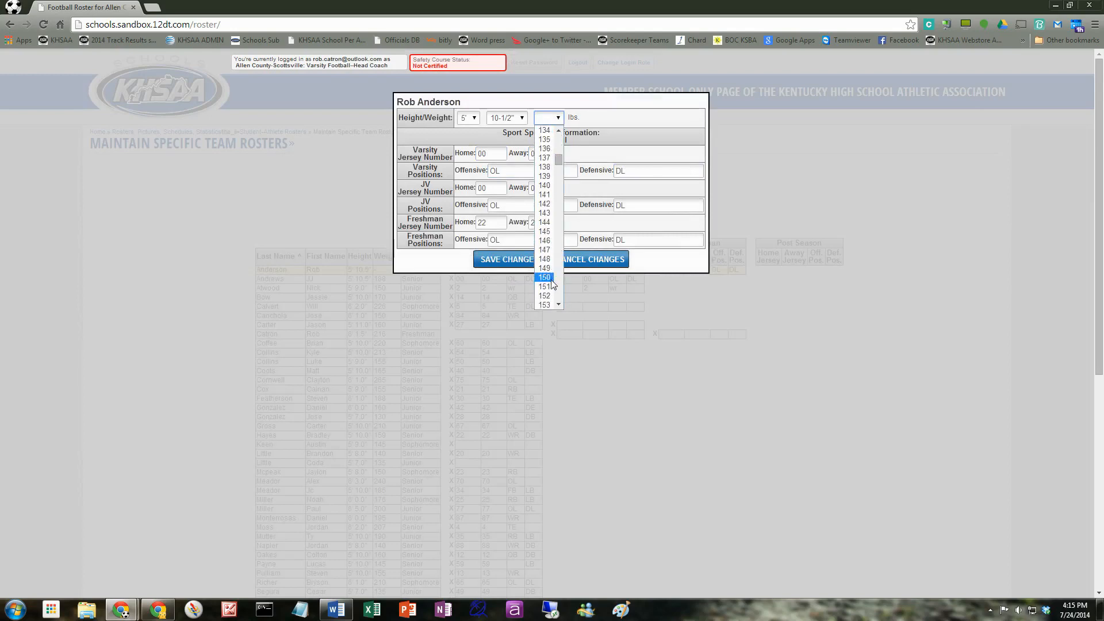
pyautogui.click(505, 260)
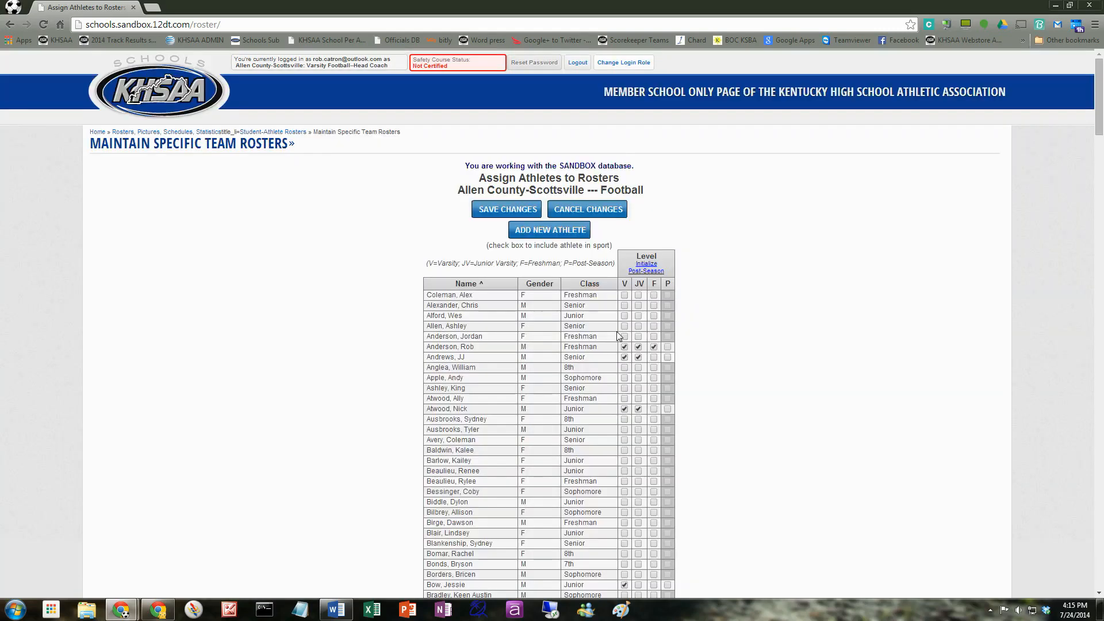
pyautogui.scroll(-3)
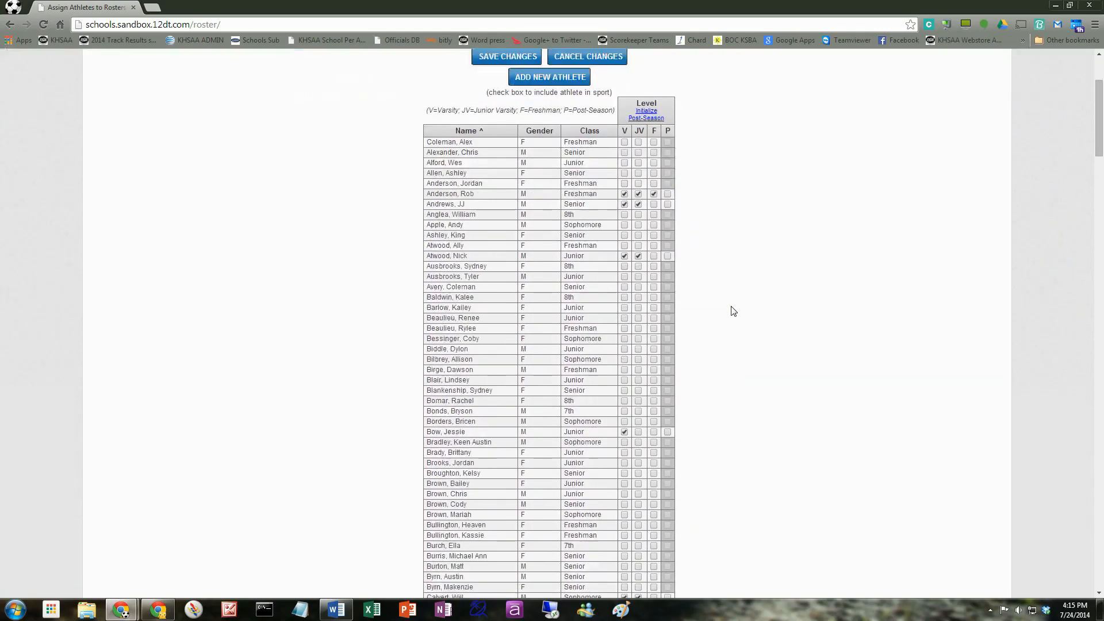
# Scroll the assignment list down to later athletes such as Calvert, Carter and Catron.
pyautogui.scroll(-3)
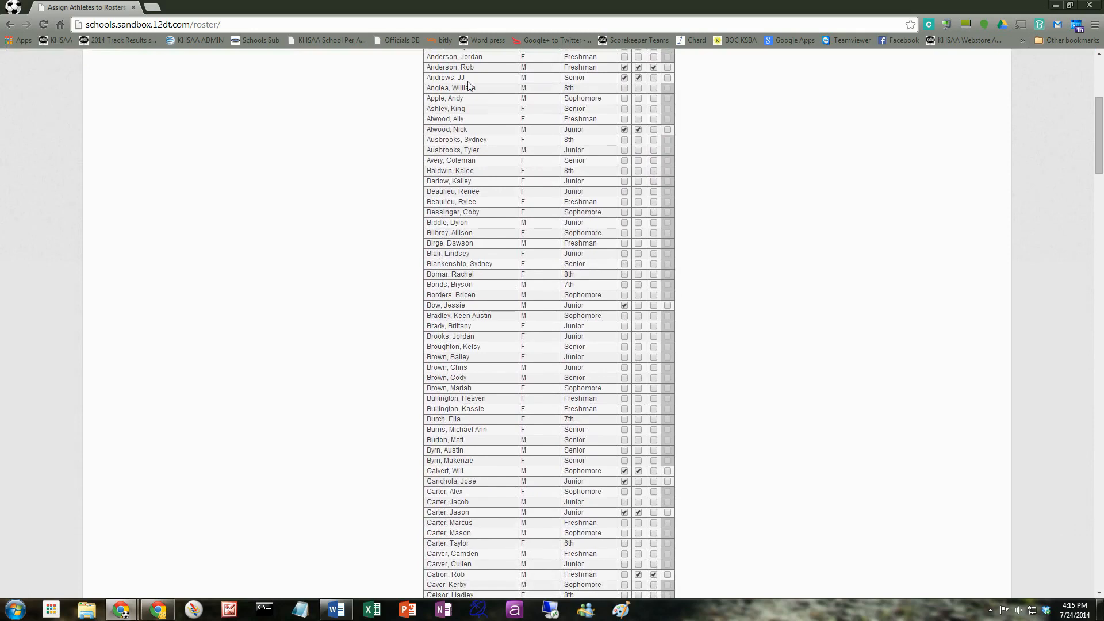
pyautogui.moveTo(484, 443)
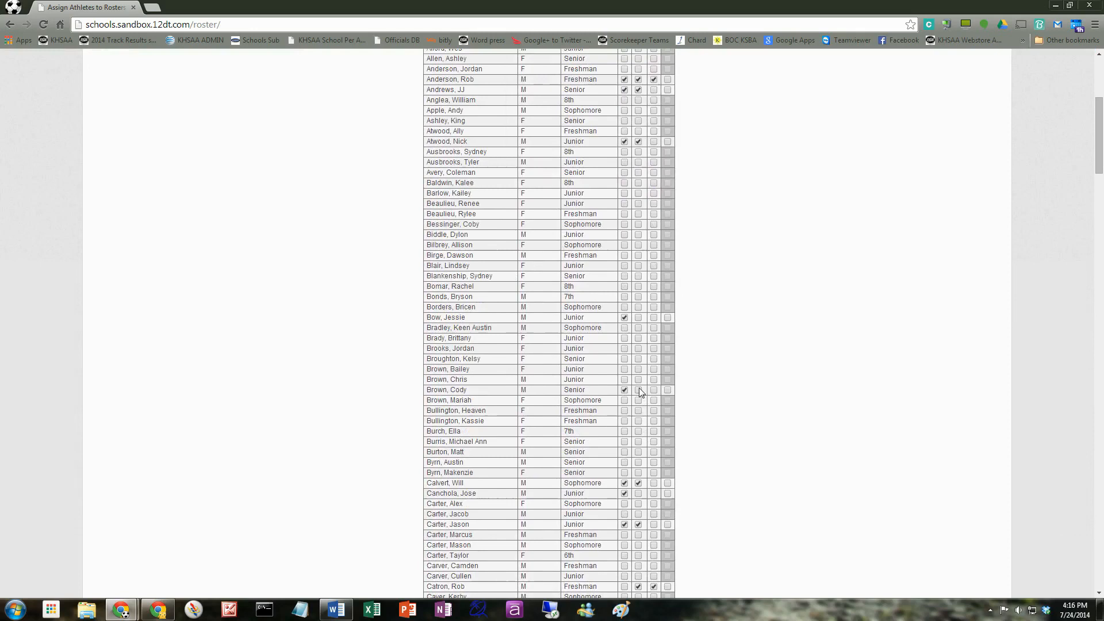
pyautogui.moveTo(671, 413)
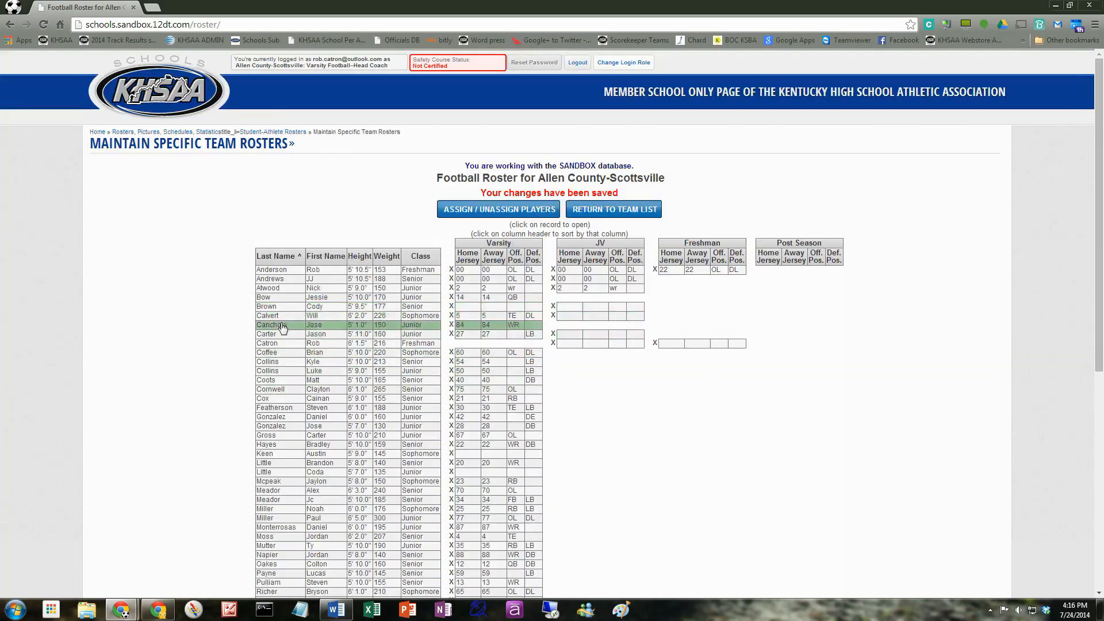
pyautogui.moveTo(275, 310)
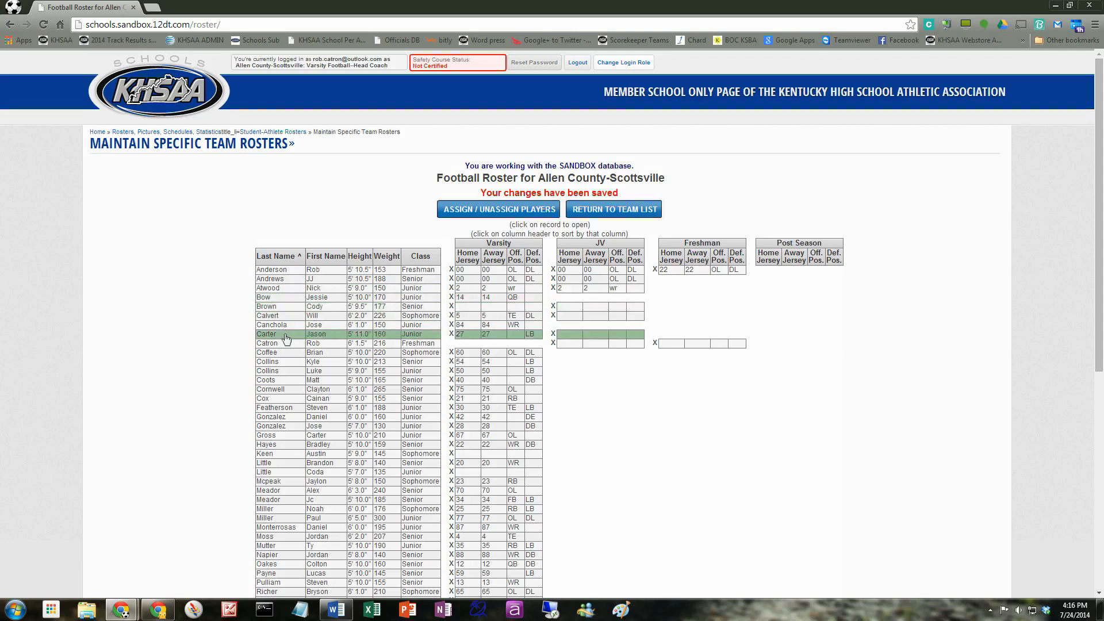
pyautogui.moveTo(285, 307)
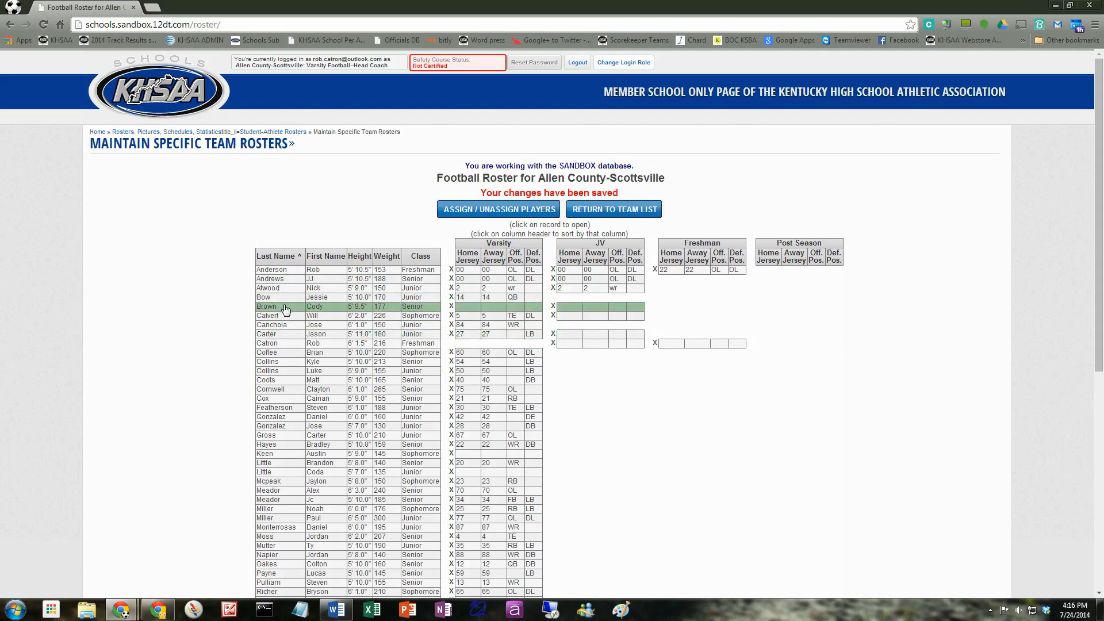
pyautogui.click(317, 307)
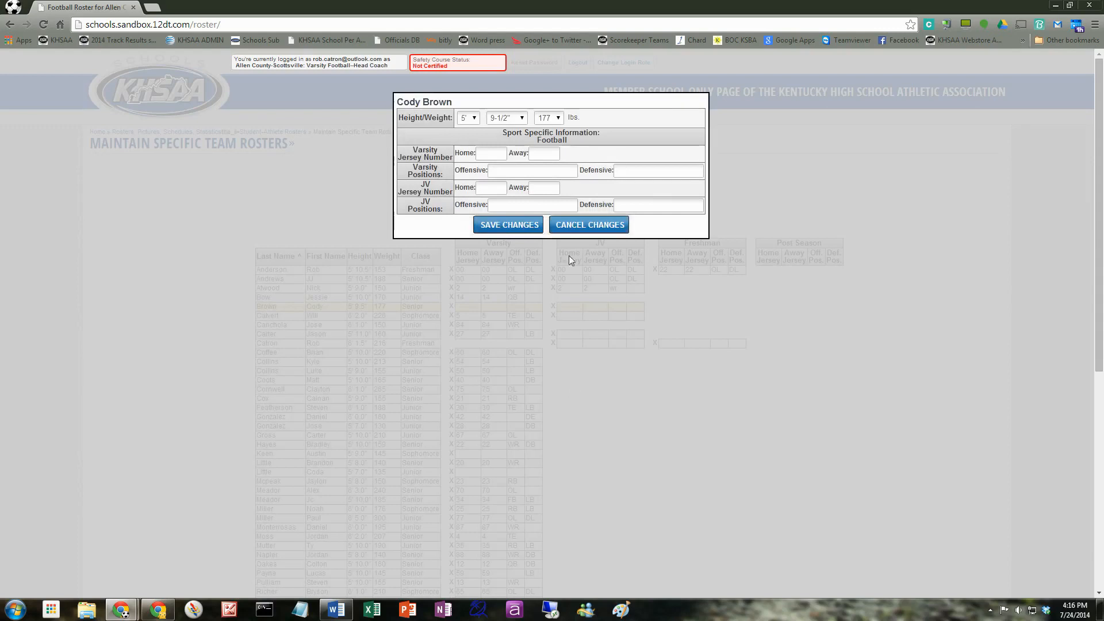
pyautogui.click(508, 225)
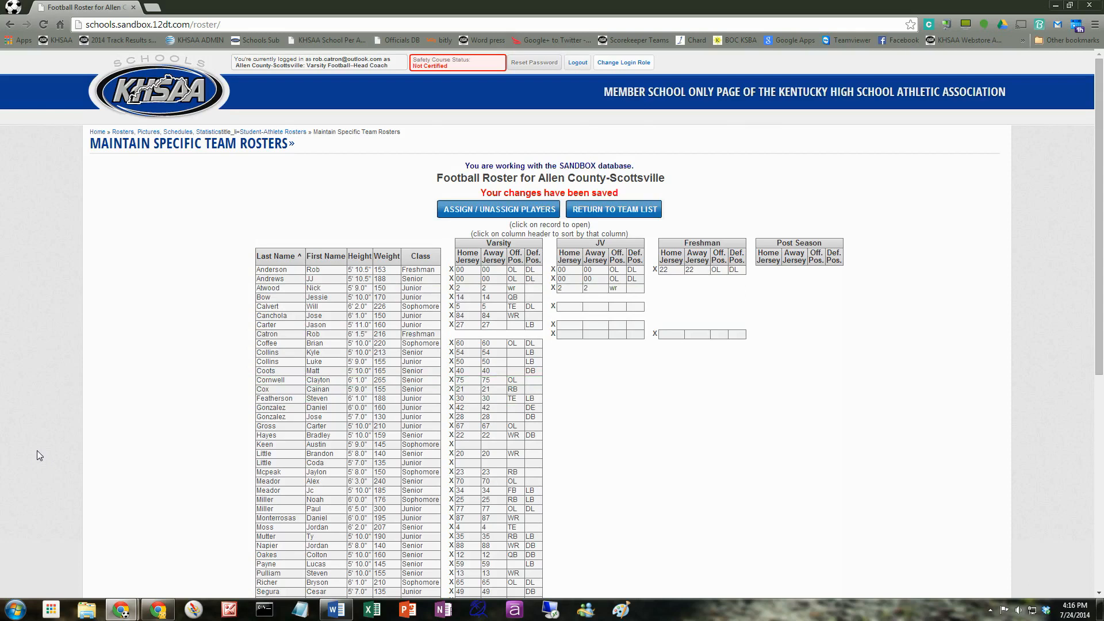
pyautogui.moveTo(225, 348)
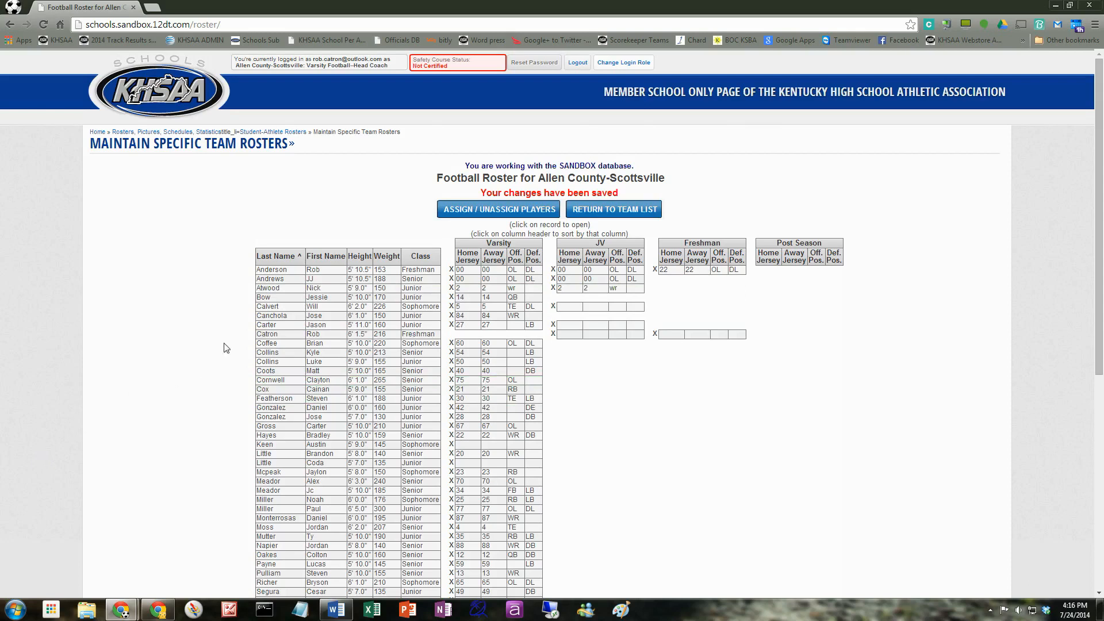
pyautogui.scroll(-3)
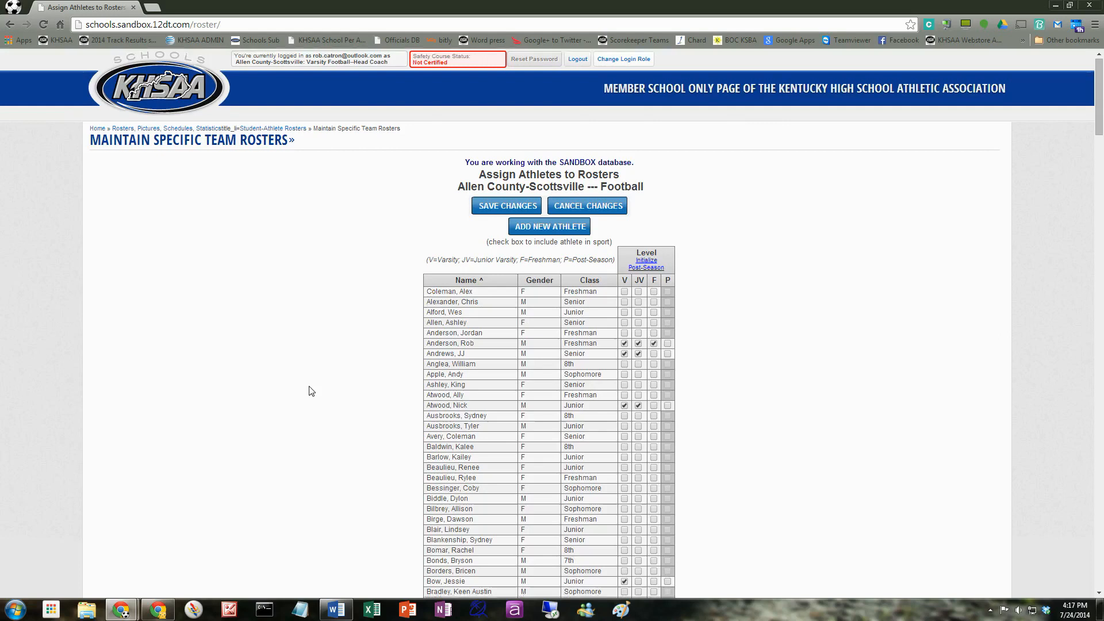
# Scroll through the athlete list and start a blank Add New Athlete form.
pyautogui.scroll(-3)
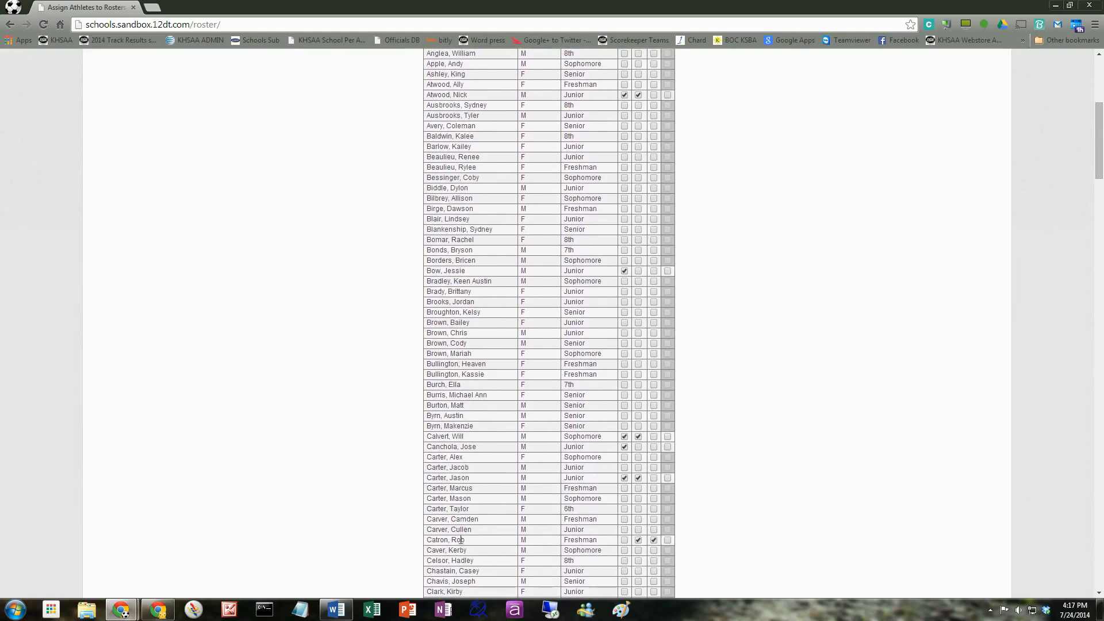
pyautogui.scroll(-3)
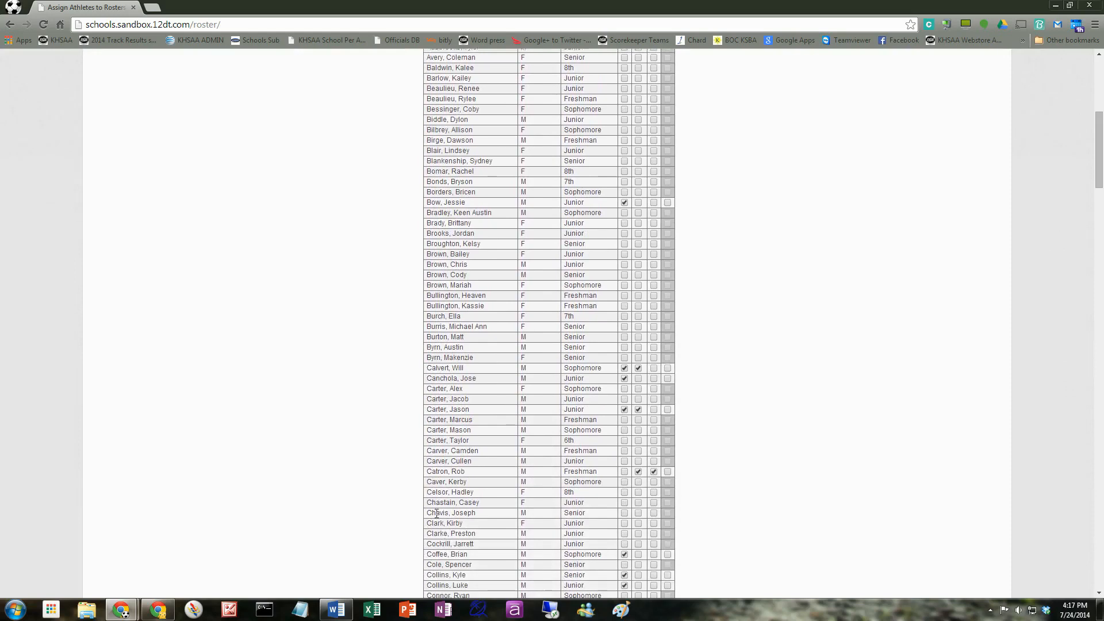
pyautogui.scroll(-3)
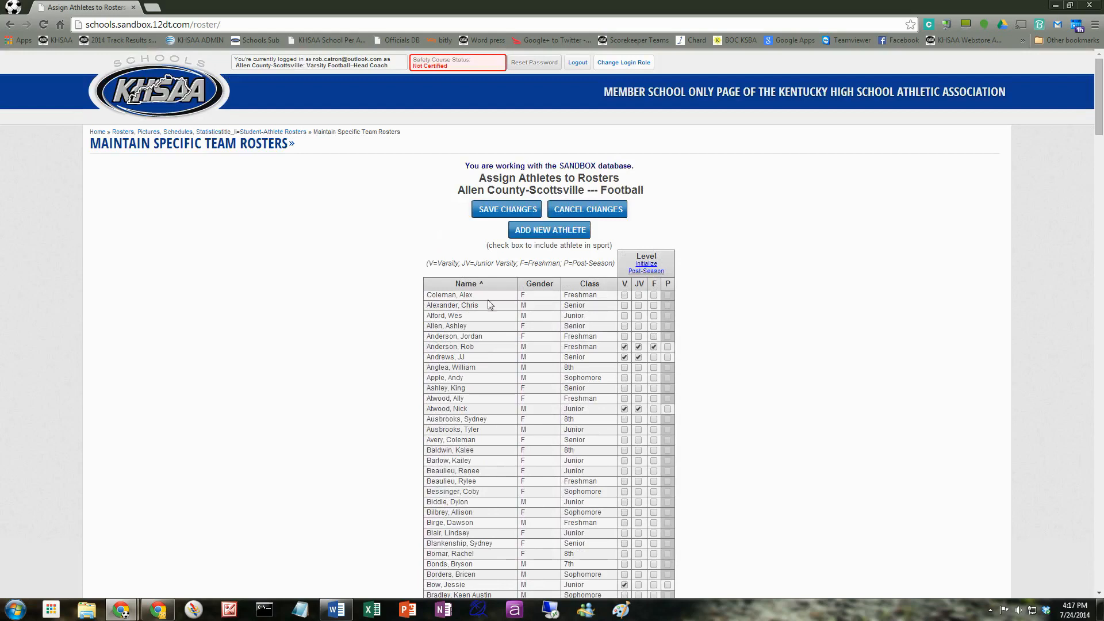
pyautogui.click(549, 230)
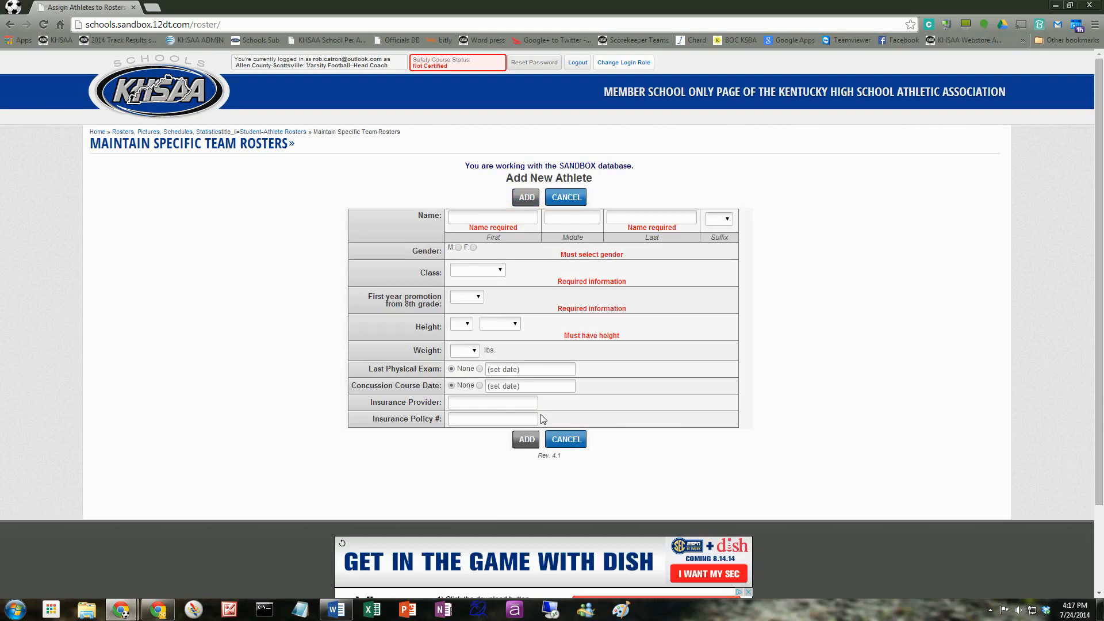
pyautogui.click(492, 217)
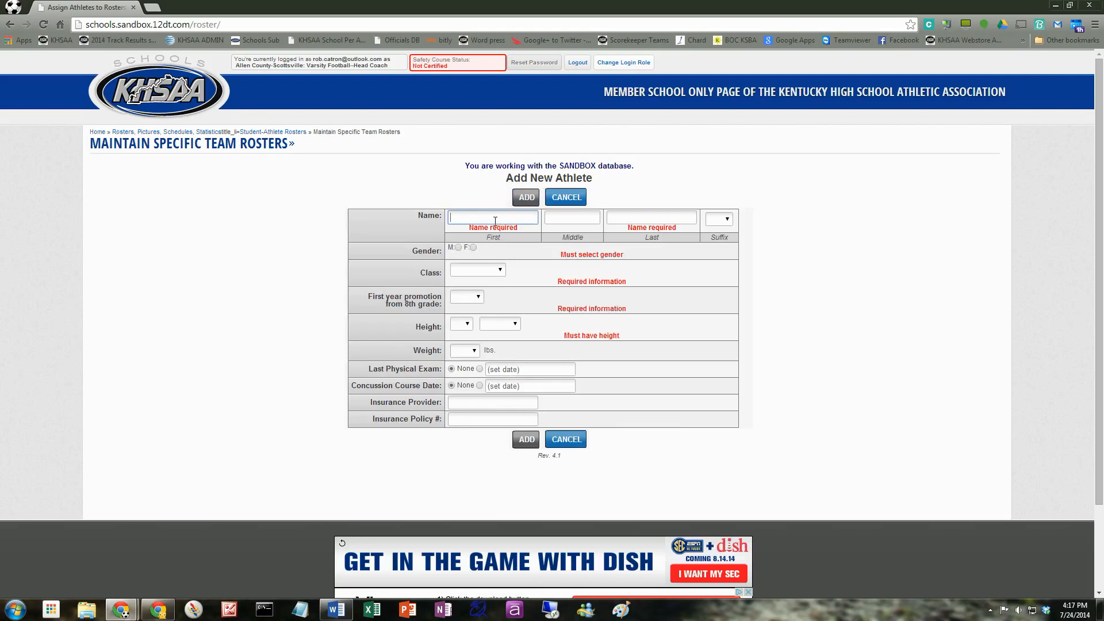
pyautogui.write('Catron')
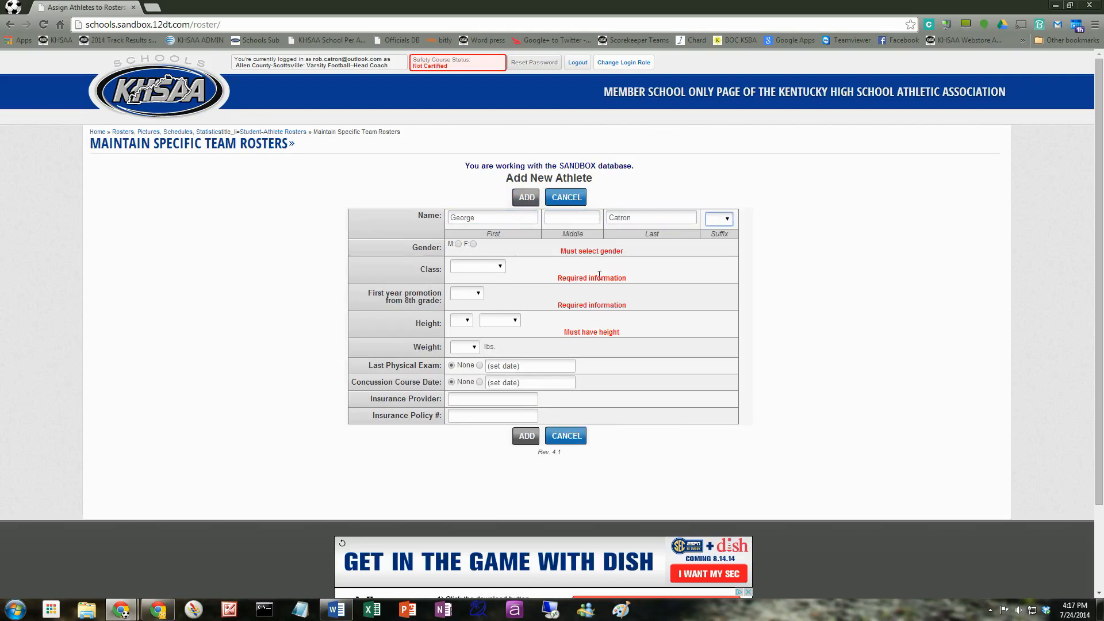
pyautogui.click(477, 265)
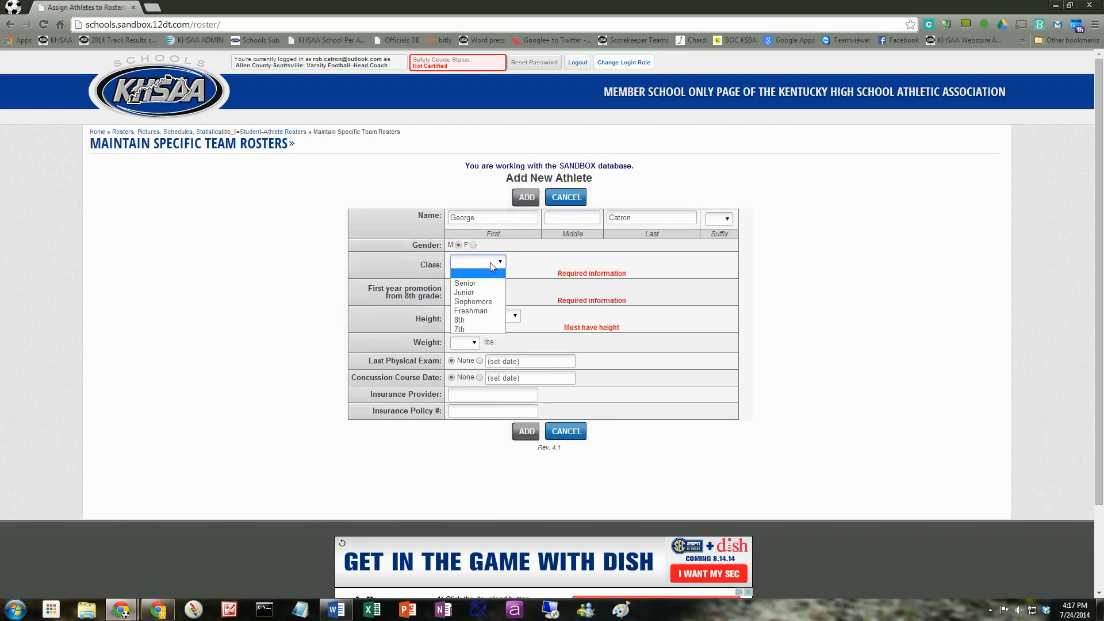
pyautogui.moveTo(479, 320)
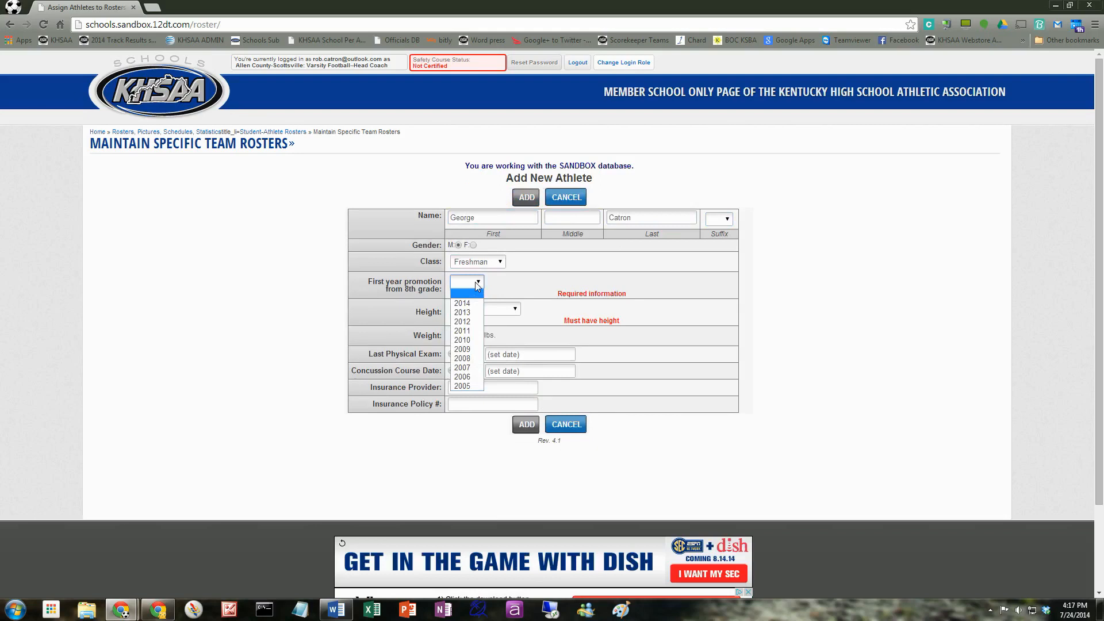
pyautogui.click(462, 303)
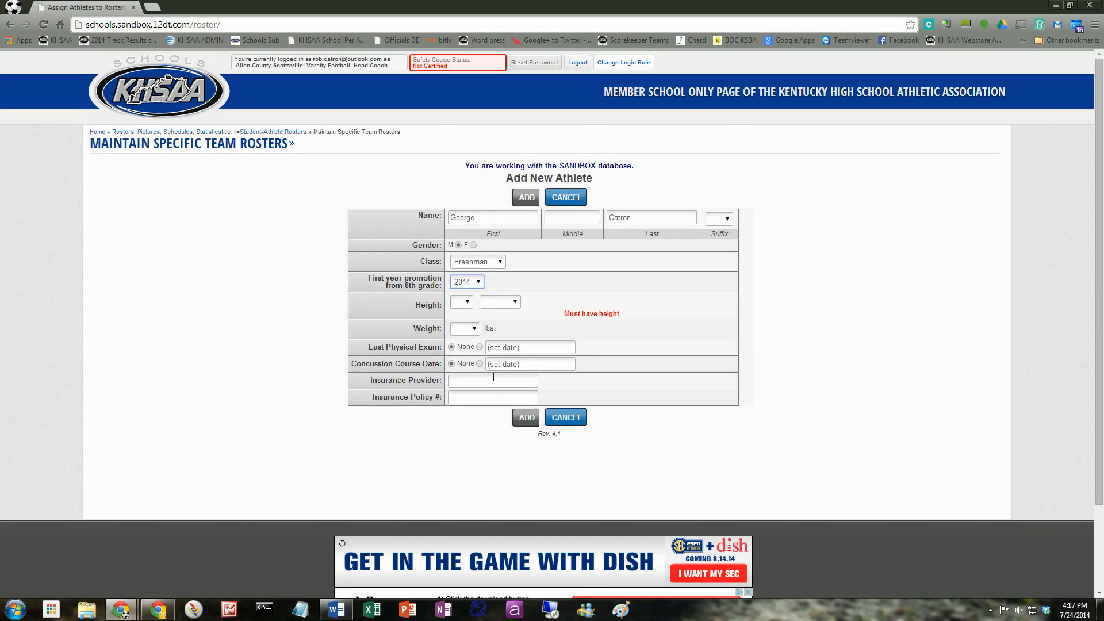
pyautogui.click(500, 301)
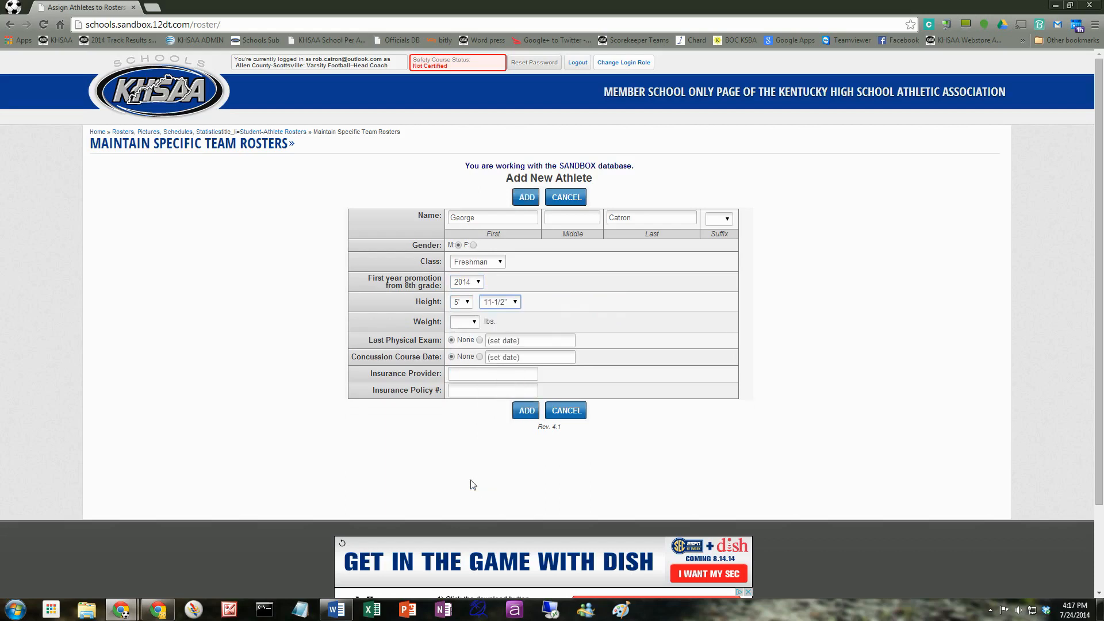
pyautogui.click(464, 321)
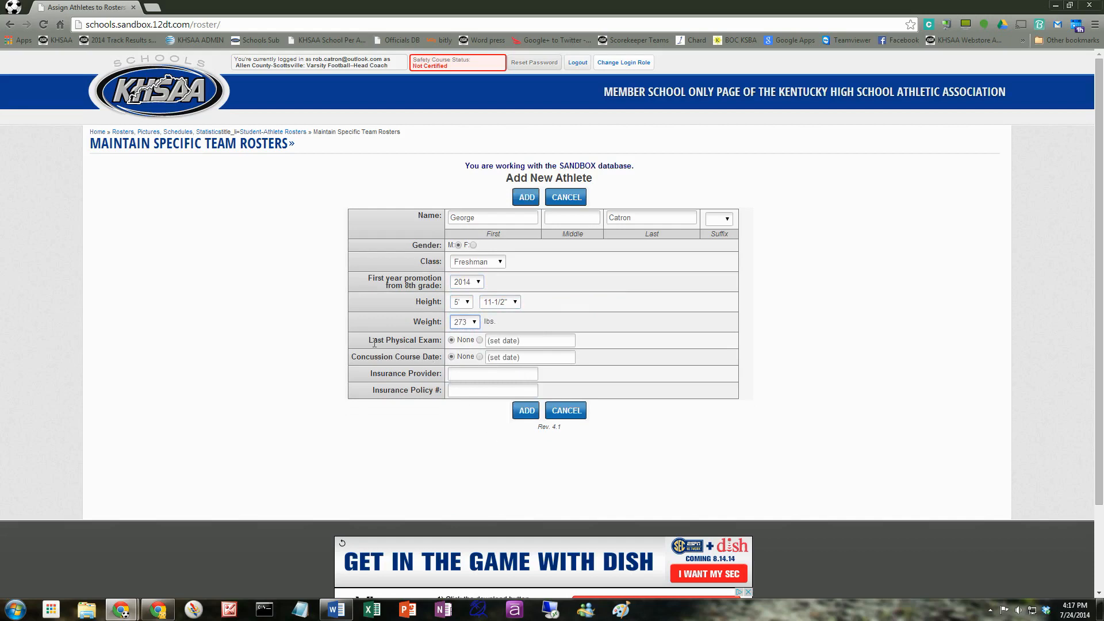
pyautogui.click(531, 340)
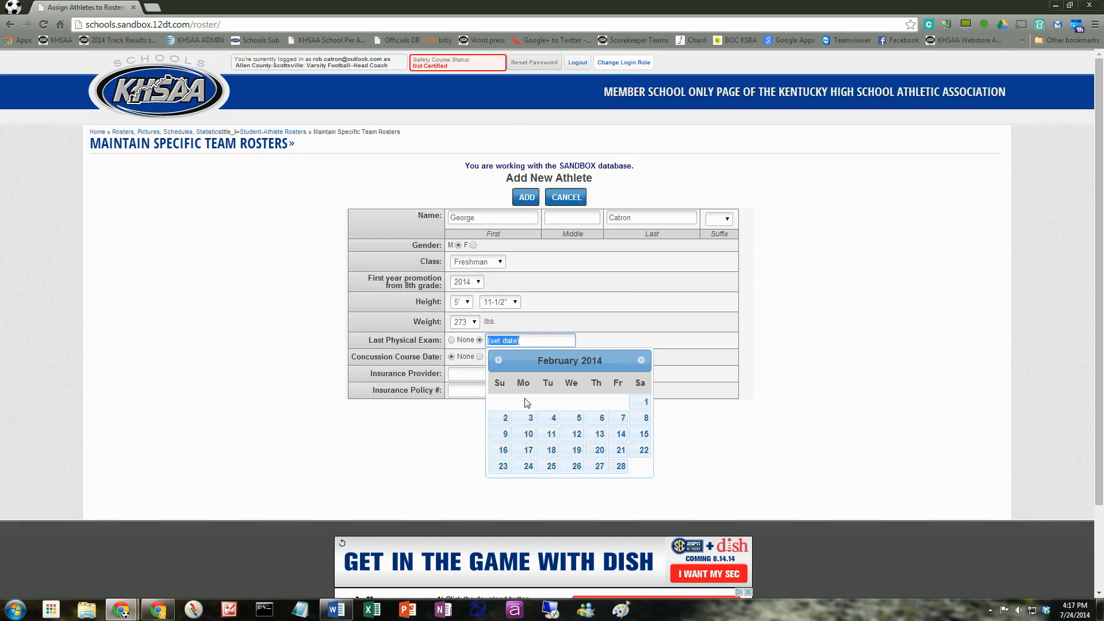
pyautogui.click(553, 418)
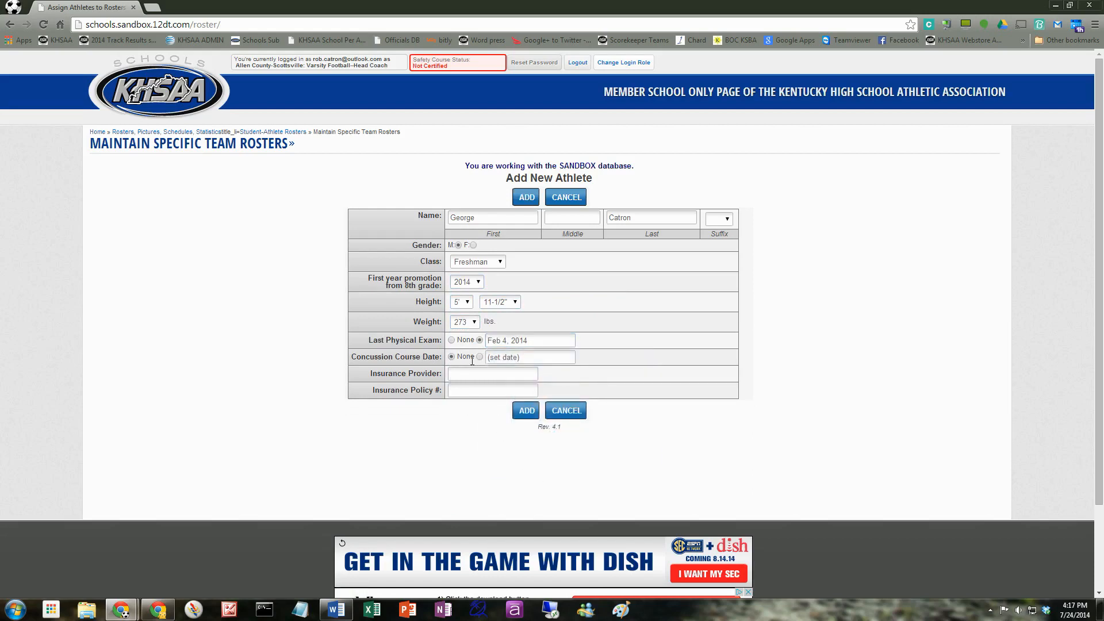
pyautogui.doubleClick(367, 357)
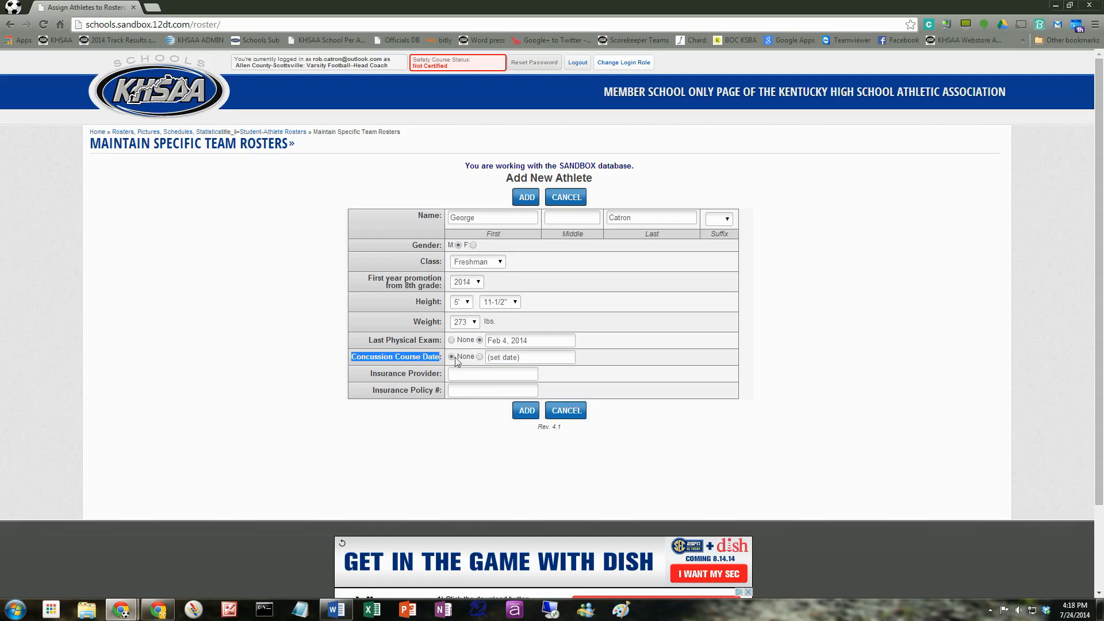
pyautogui.moveTo(484, 350)
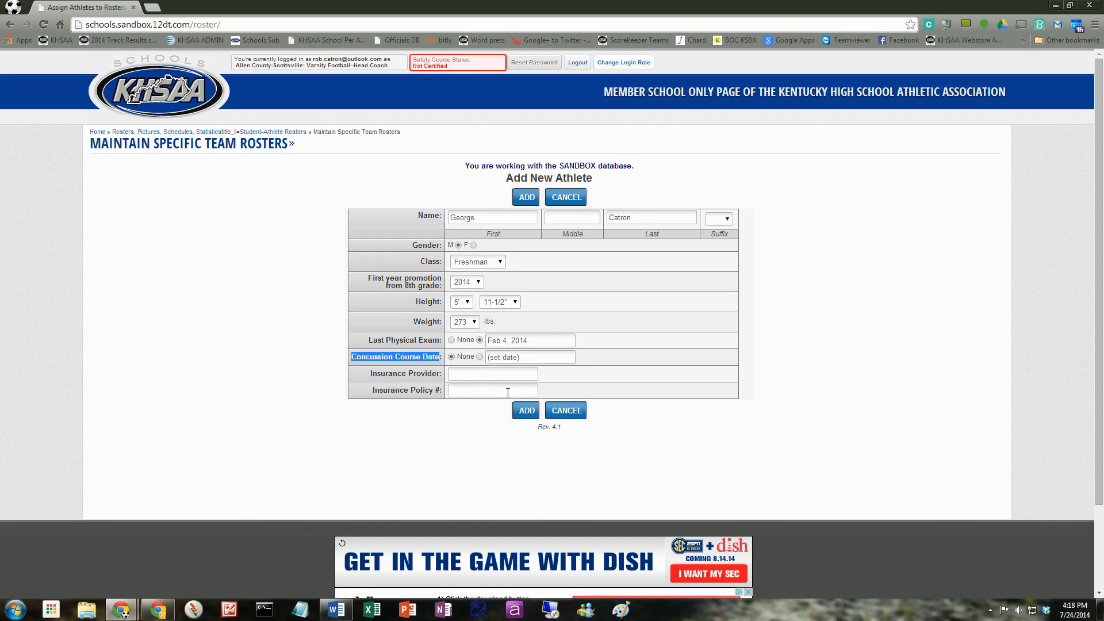
pyautogui.click(492, 373)
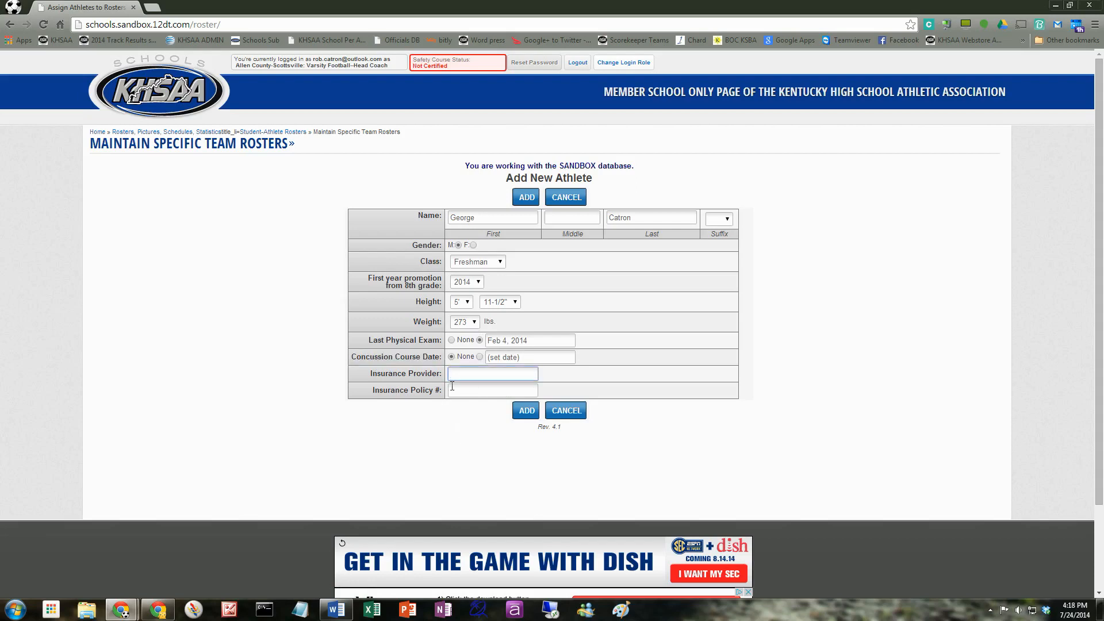
pyautogui.click(492, 390)
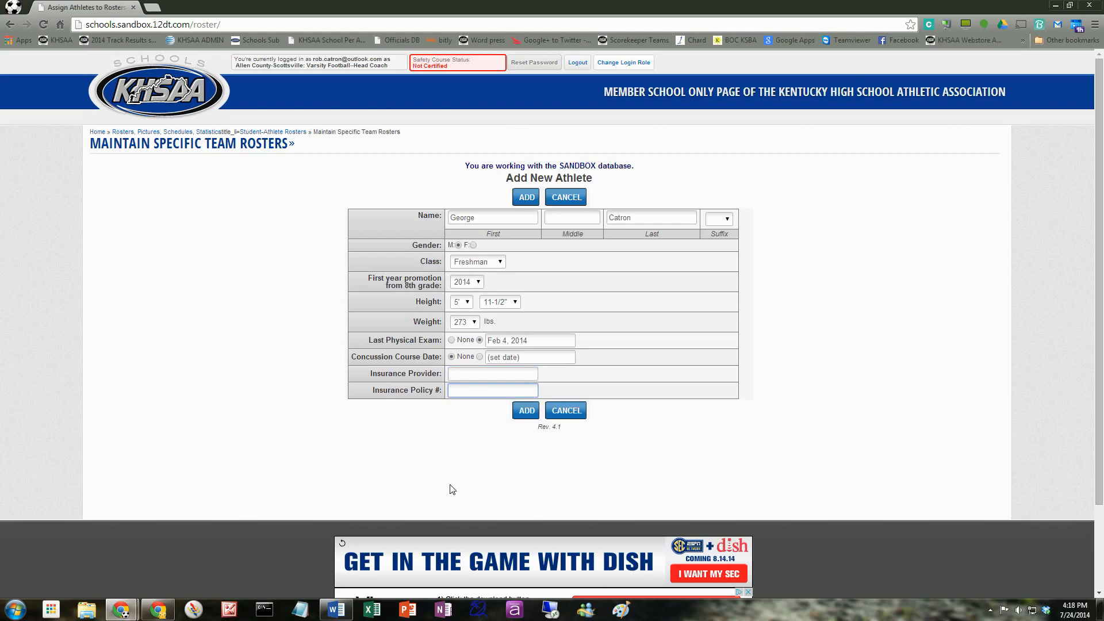
pyautogui.click(527, 197)
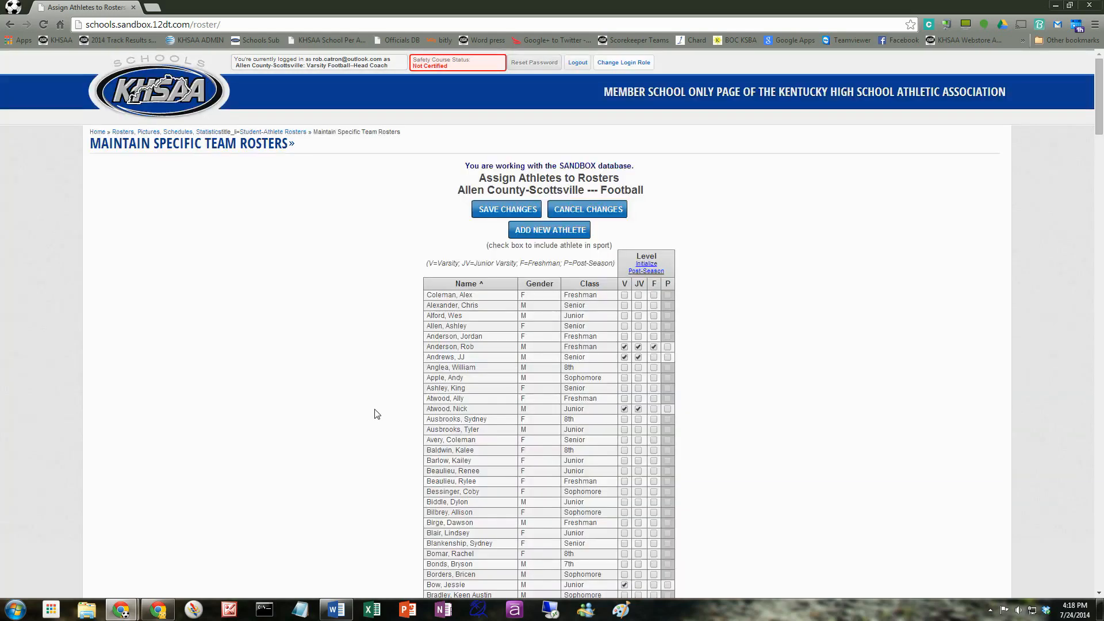
pyautogui.scroll(-3)
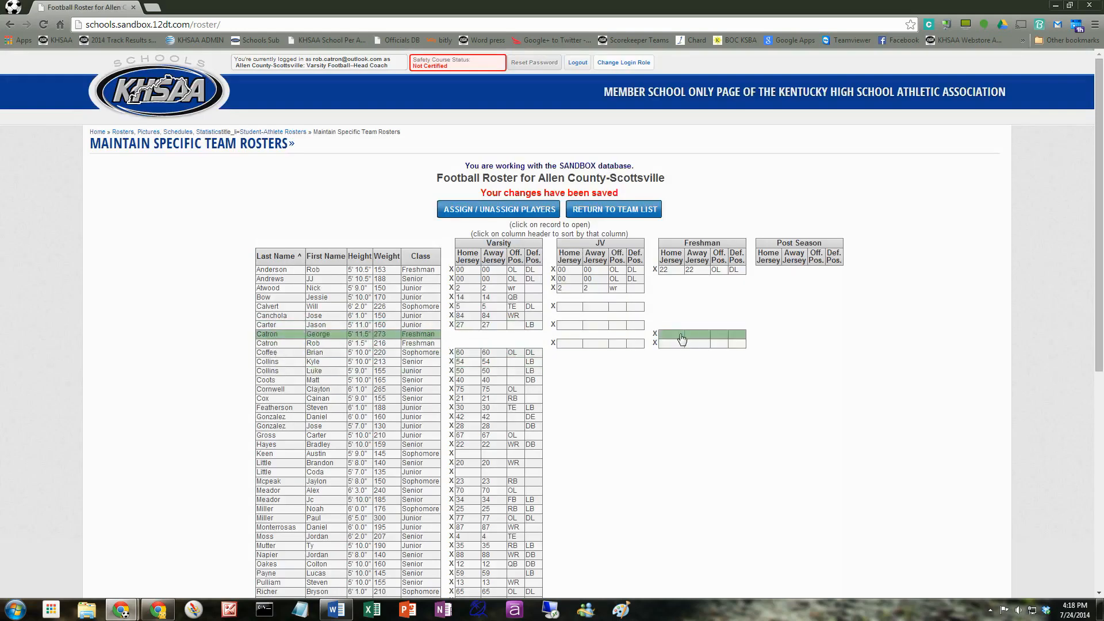
pyautogui.click(681, 339)
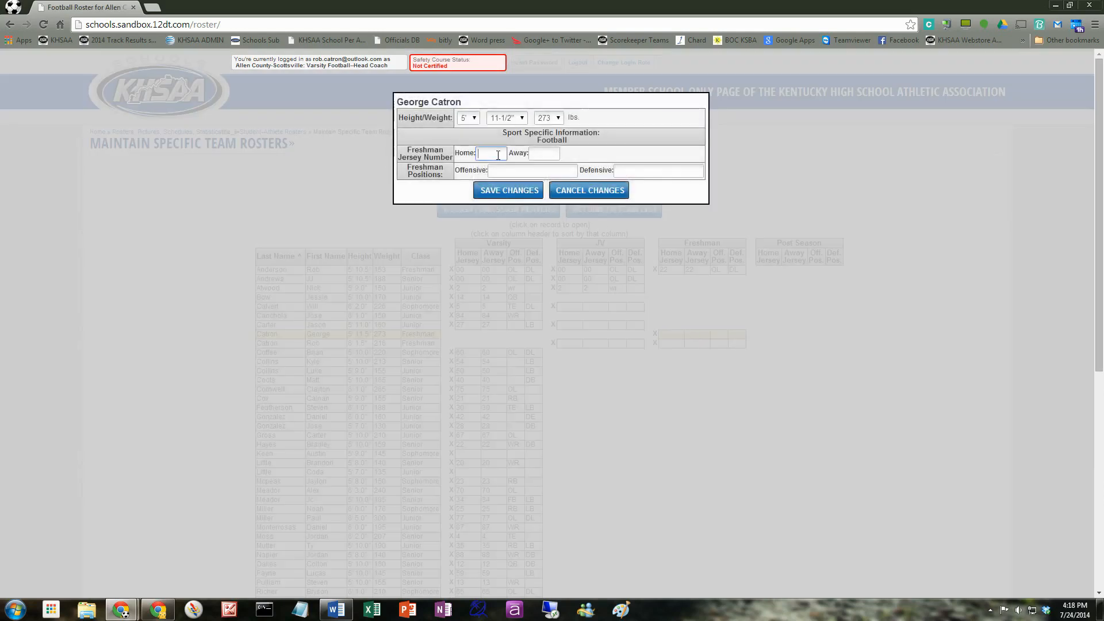
pyautogui.write('1')
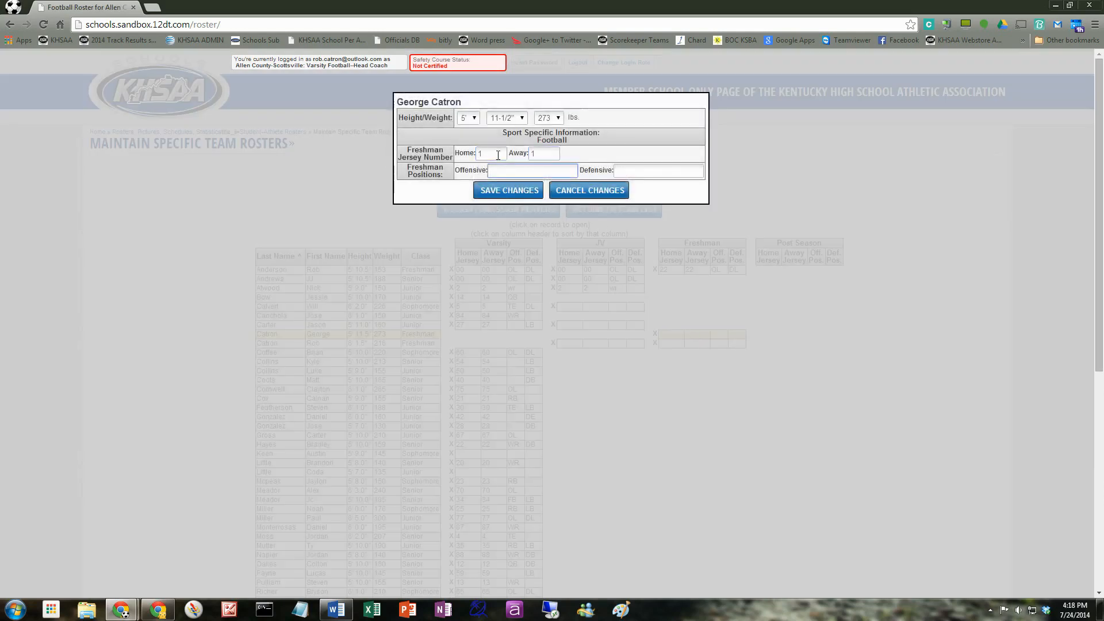
pyautogui.click(508, 190)
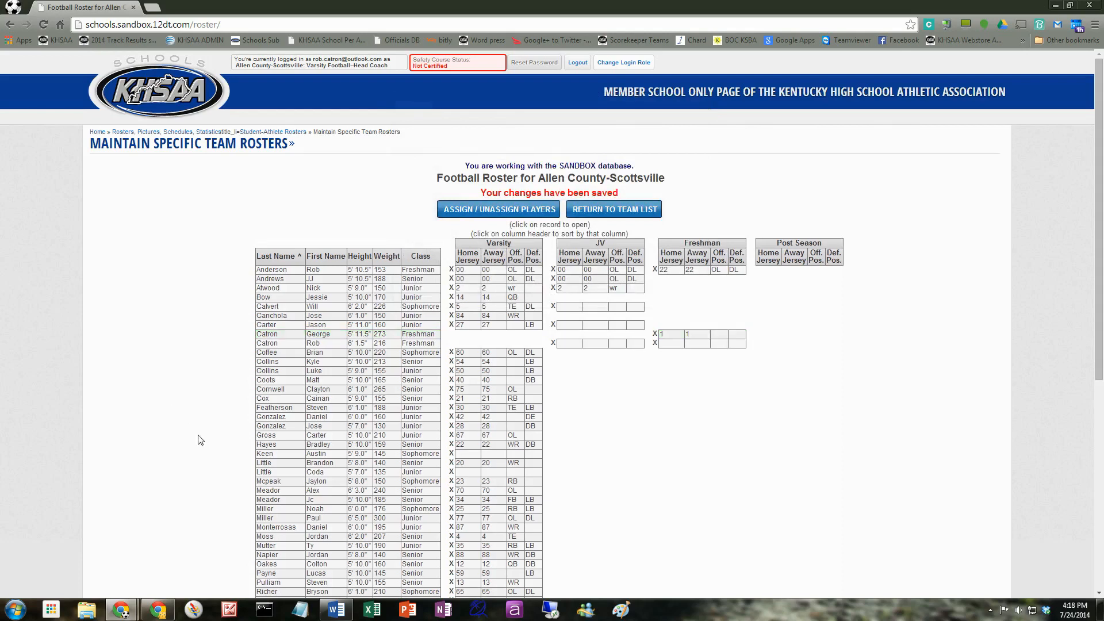
pyautogui.moveTo(148, 426)
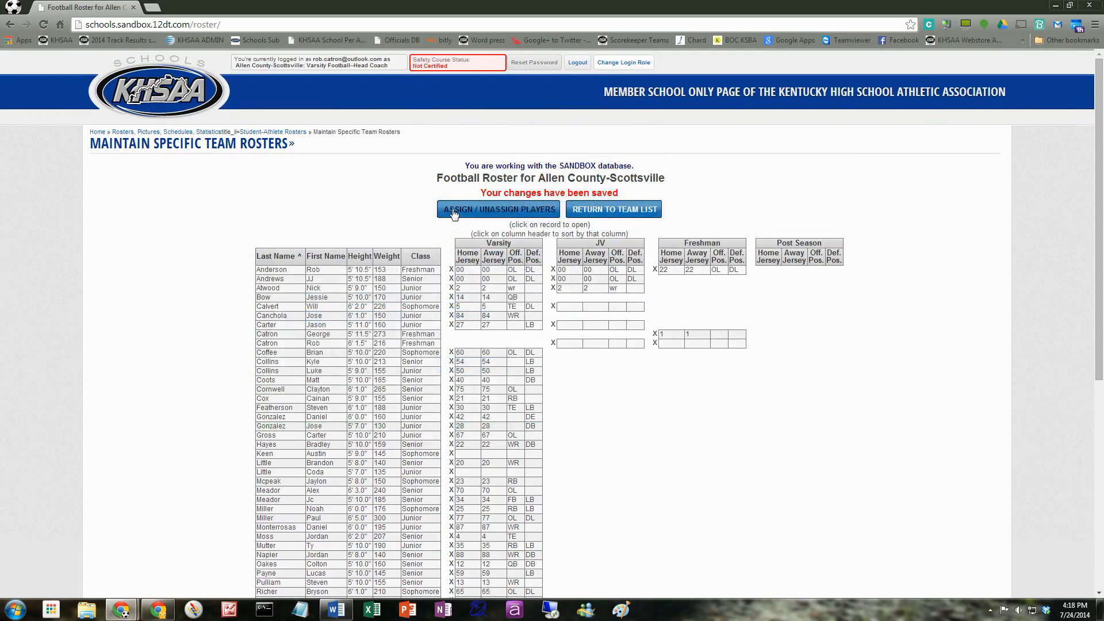
# Reopen the athlete level assignments and scroll through the roster toward players like Bow, Calvert, Collins and Mcpeak.
pyautogui.click(497, 209)
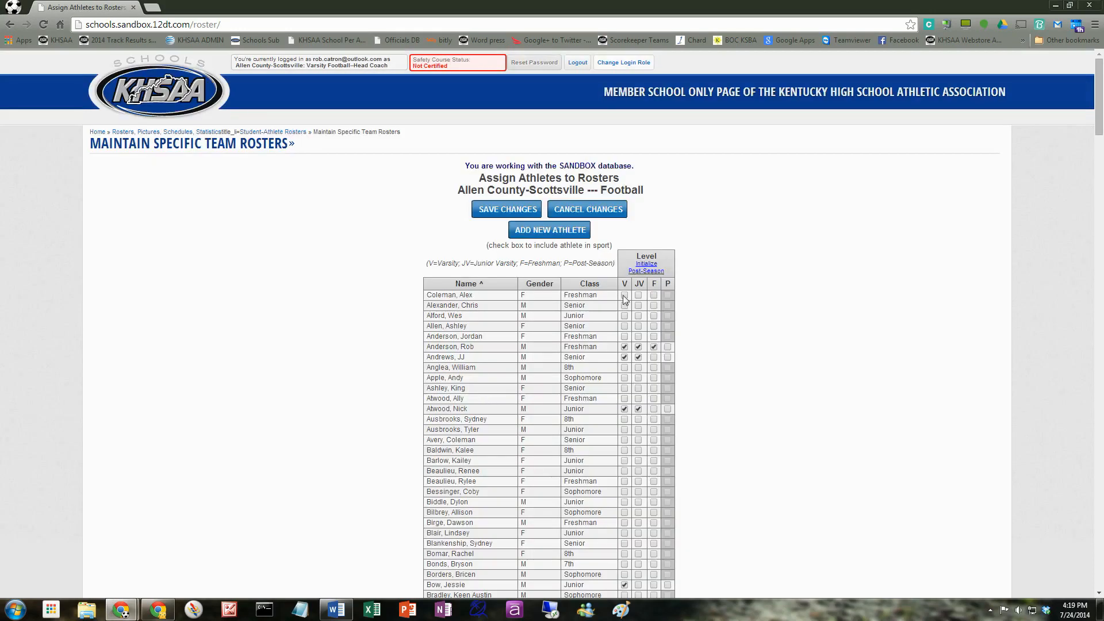
pyautogui.scroll(-3)
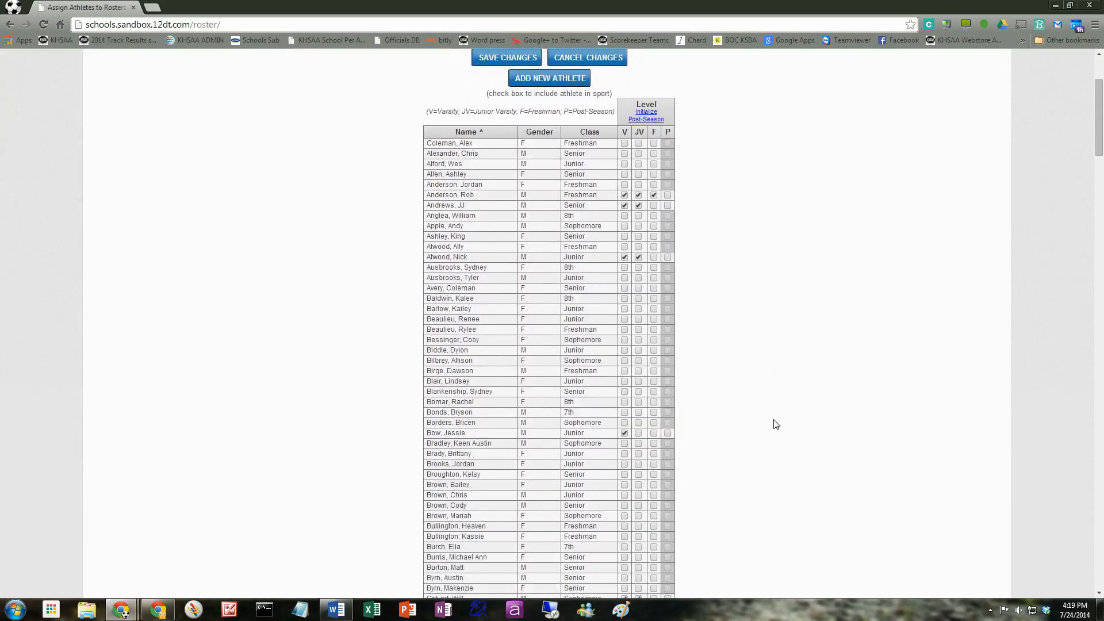
pyautogui.scroll(-3)
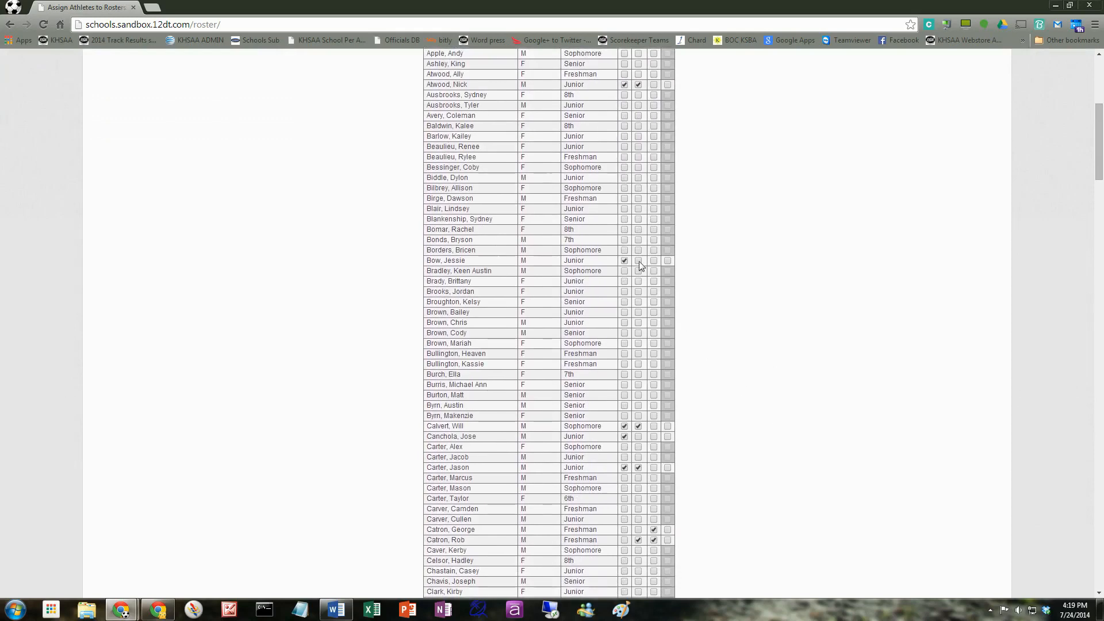
pyautogui.scroll(-3)
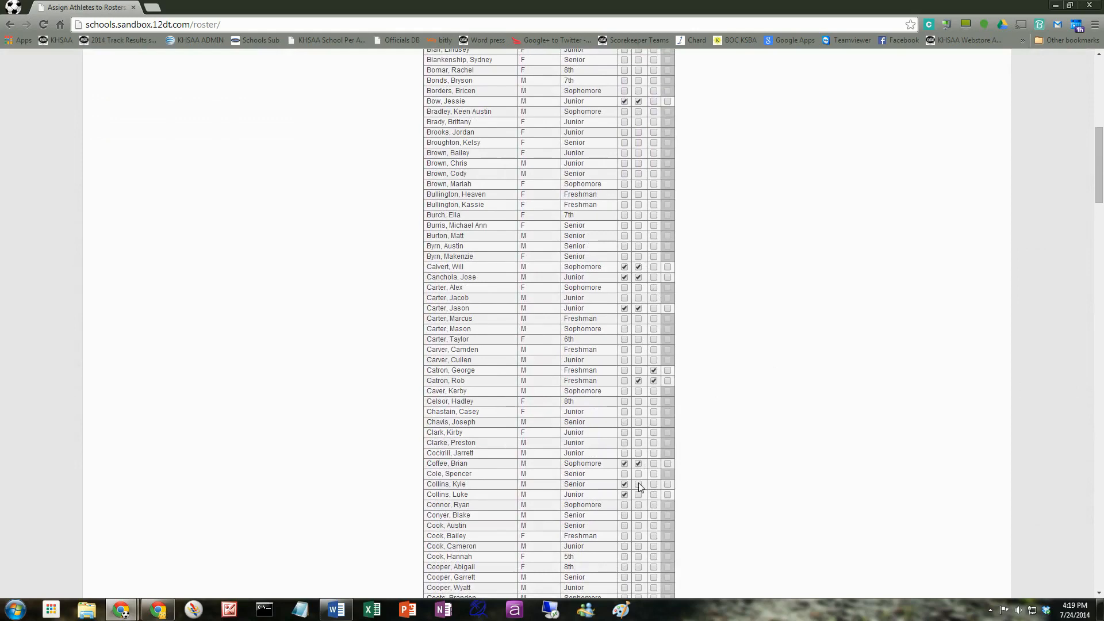
pyautogui.scroll(-3)
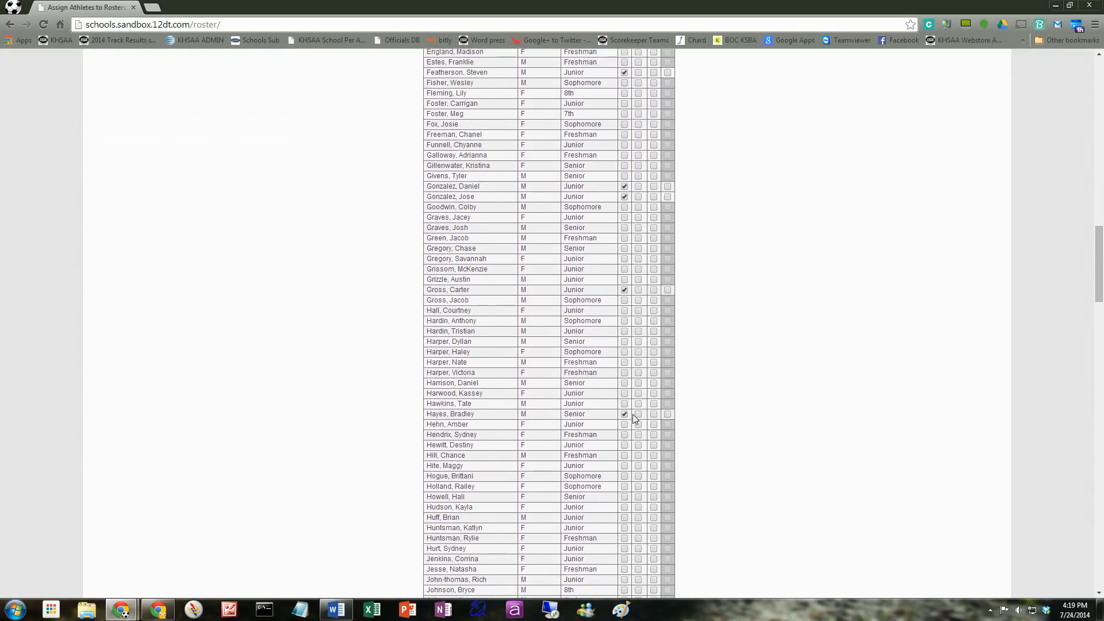
pyautogui.scroll(-3)
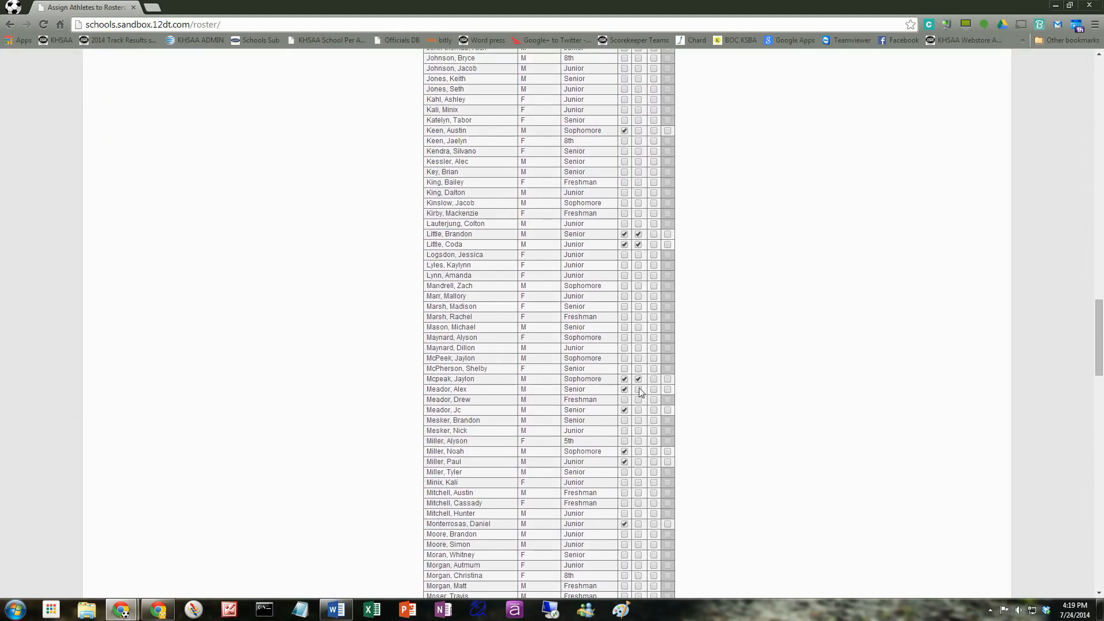
pyautogui.scroll(-3)
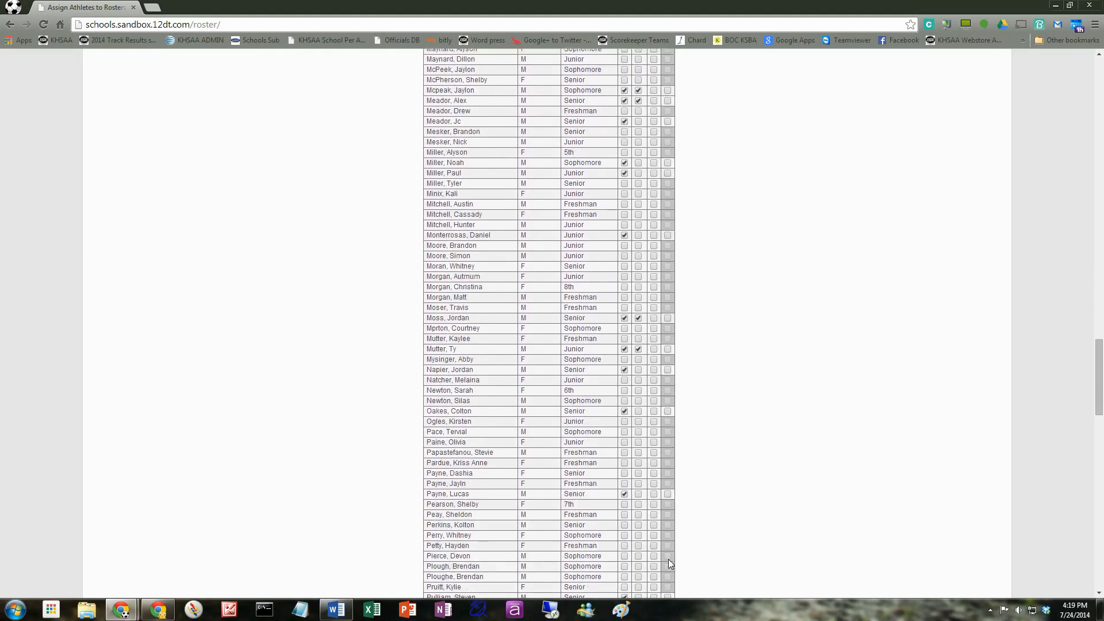
pyautogui.scroll(-3)
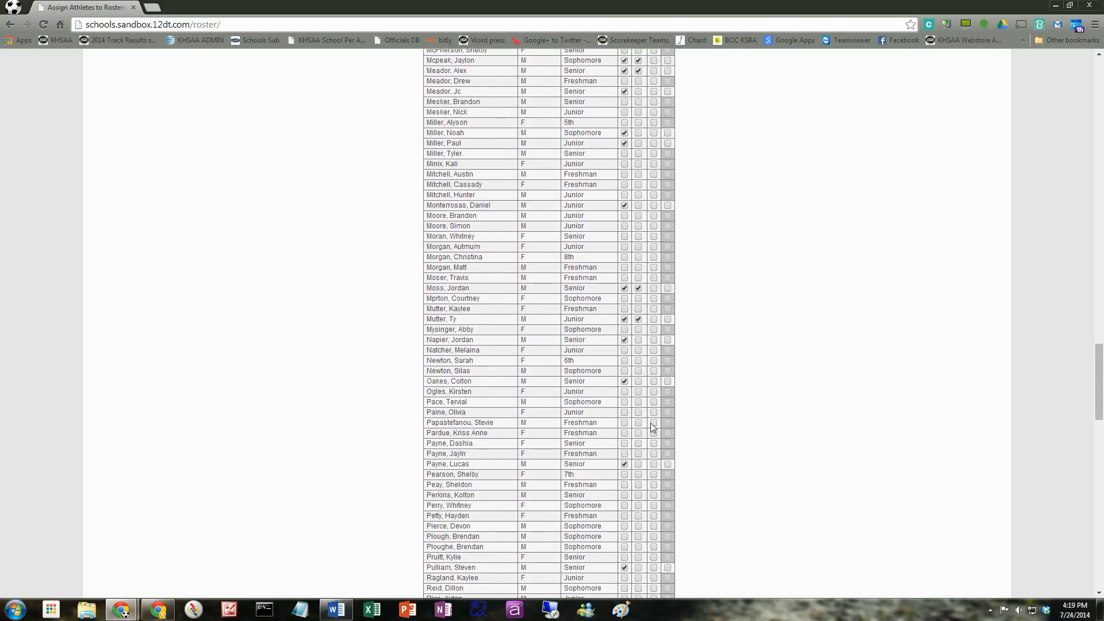
pyautogui.scroll(-3)
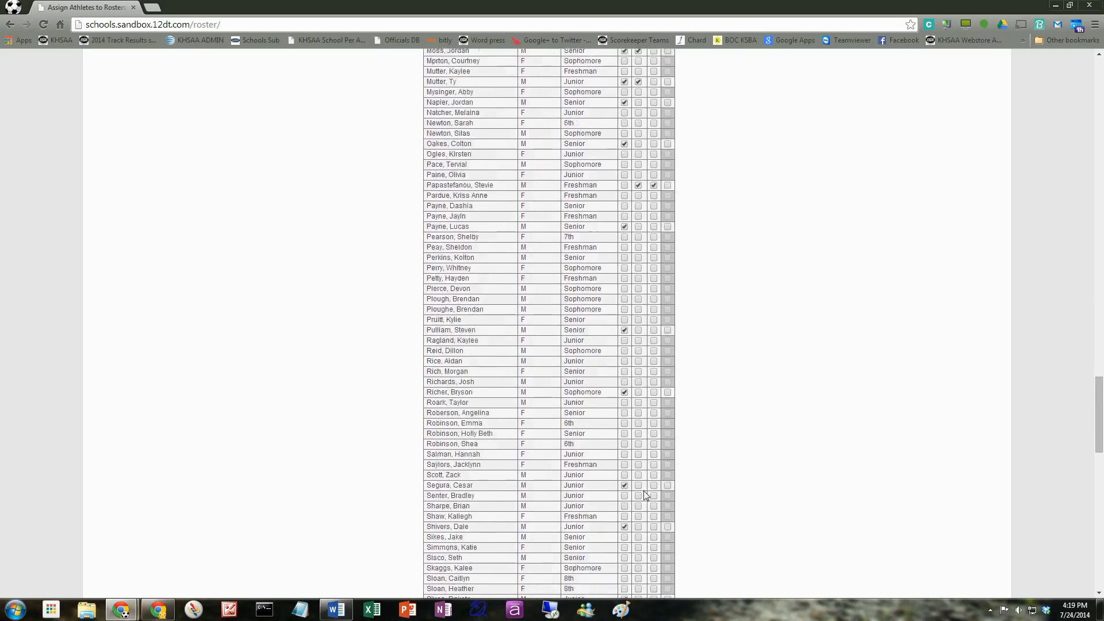
pyautogui.scroll(-3)
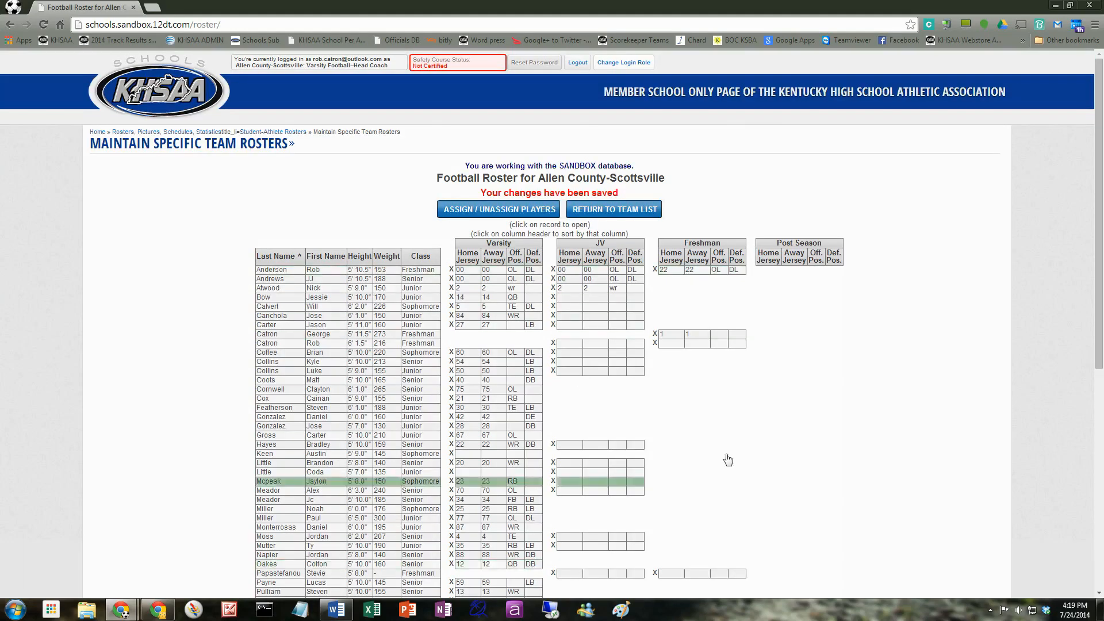
pyautogui.scroll(-3)
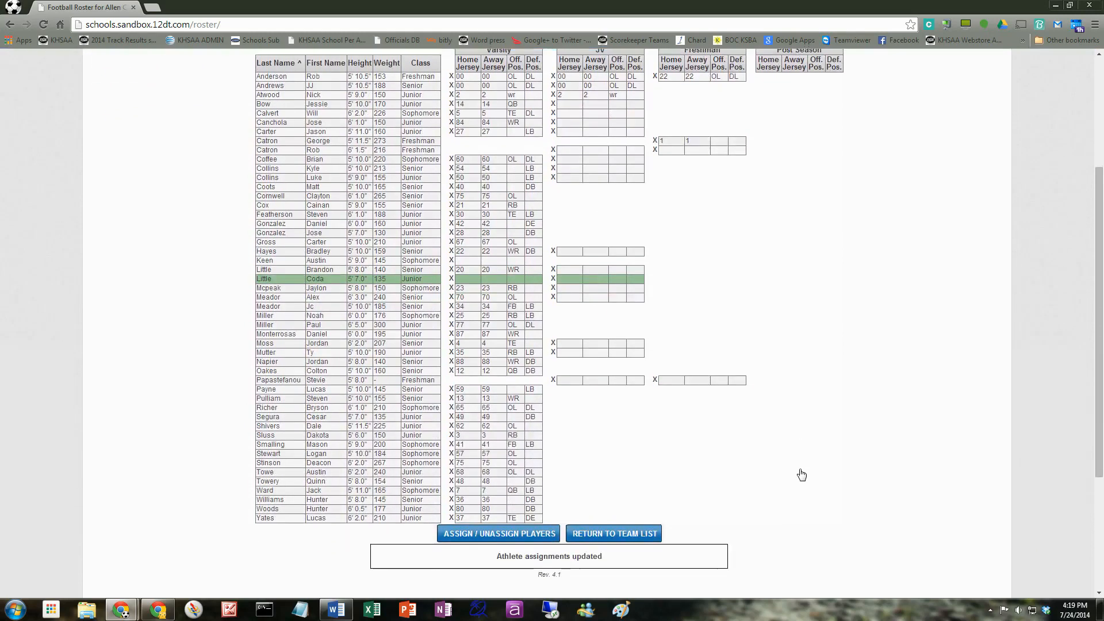
pyautogui.scroll(3)
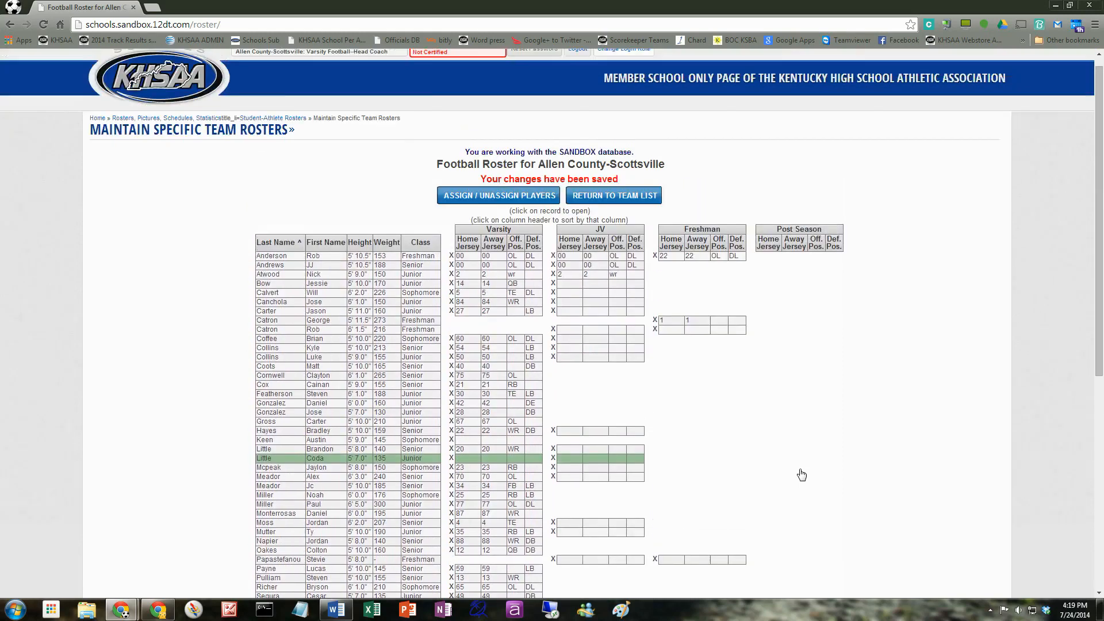